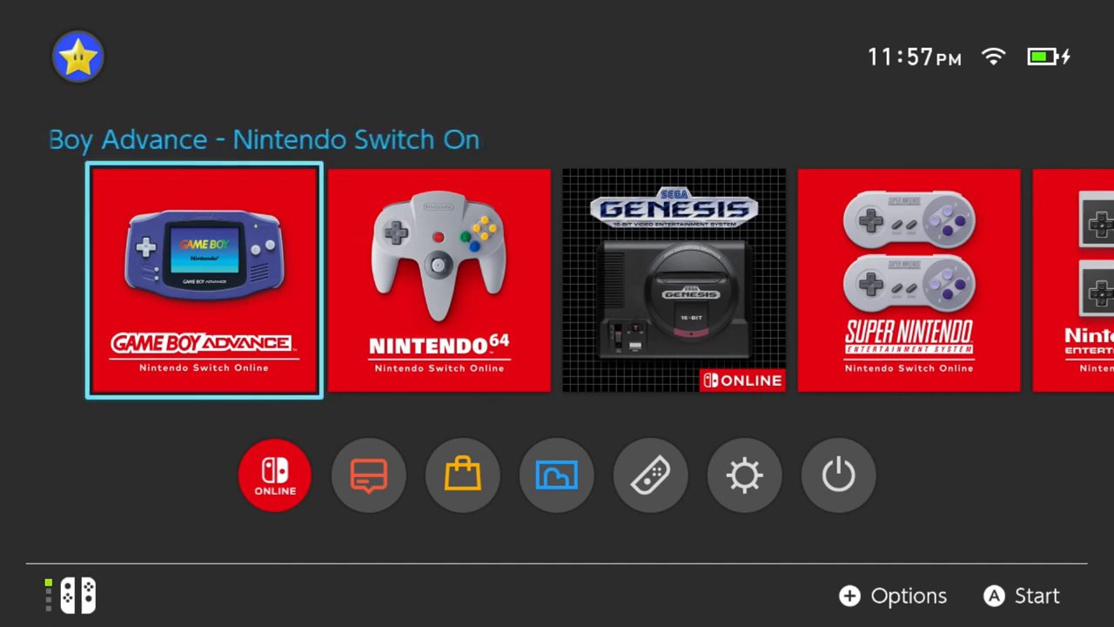
Launch the Game Boy Advance collection and scroll down to Mother 1+2 and Mother 3.
{"action": "left_click", "coordinate": [202, 280]}
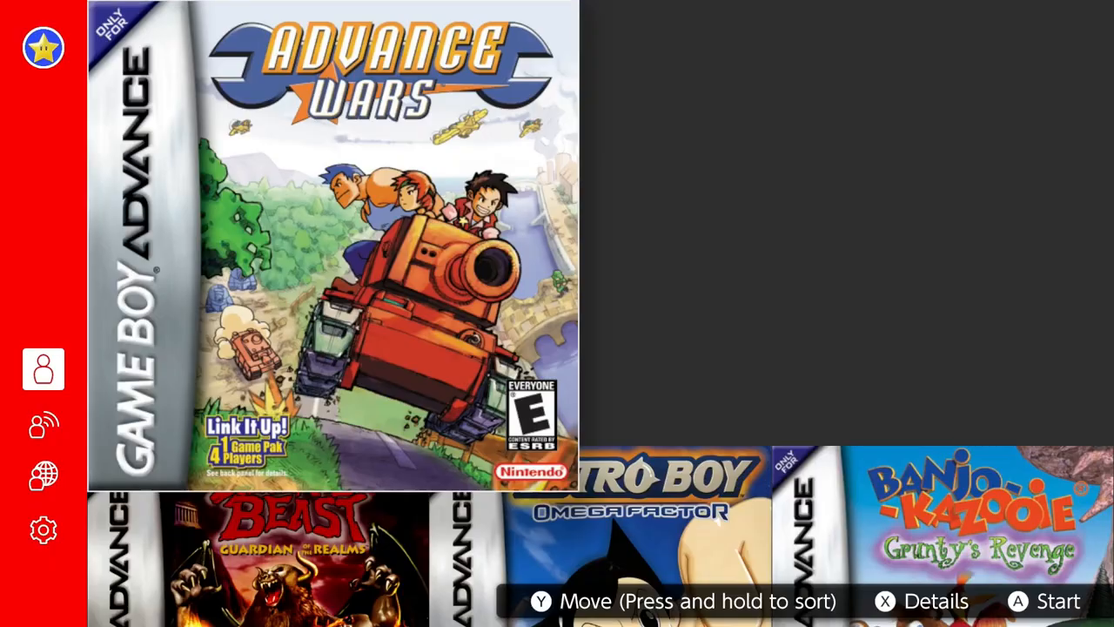
{"action": "scroll", "scroll_direction": "down", "scroll_amount": 3}
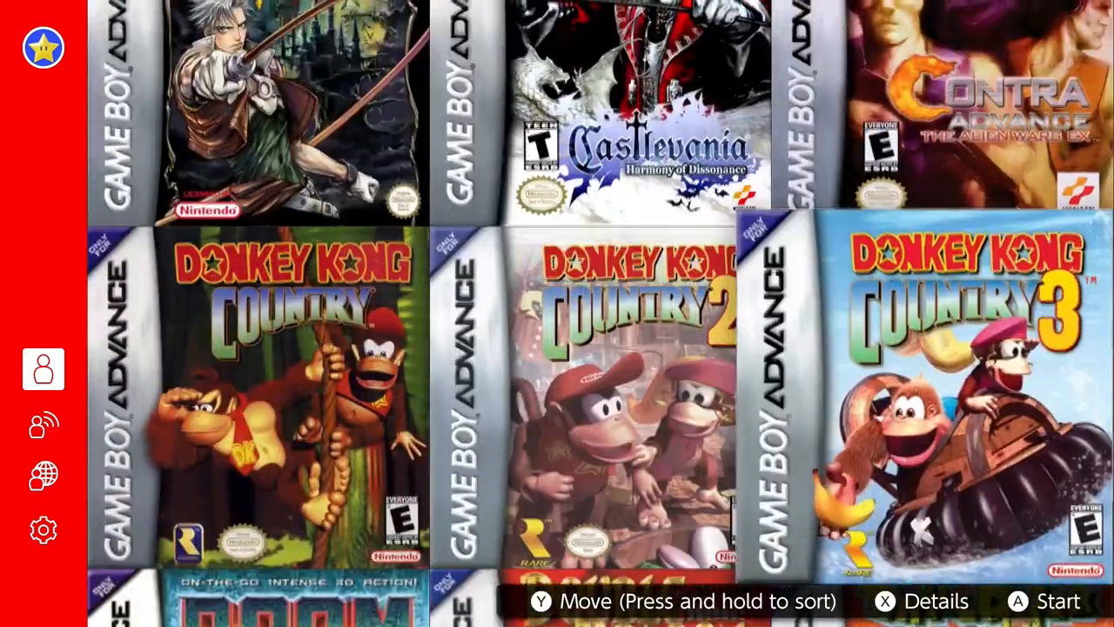
{"action": "scroll", "scroll_direction": "down", "scroll_amount": 3}
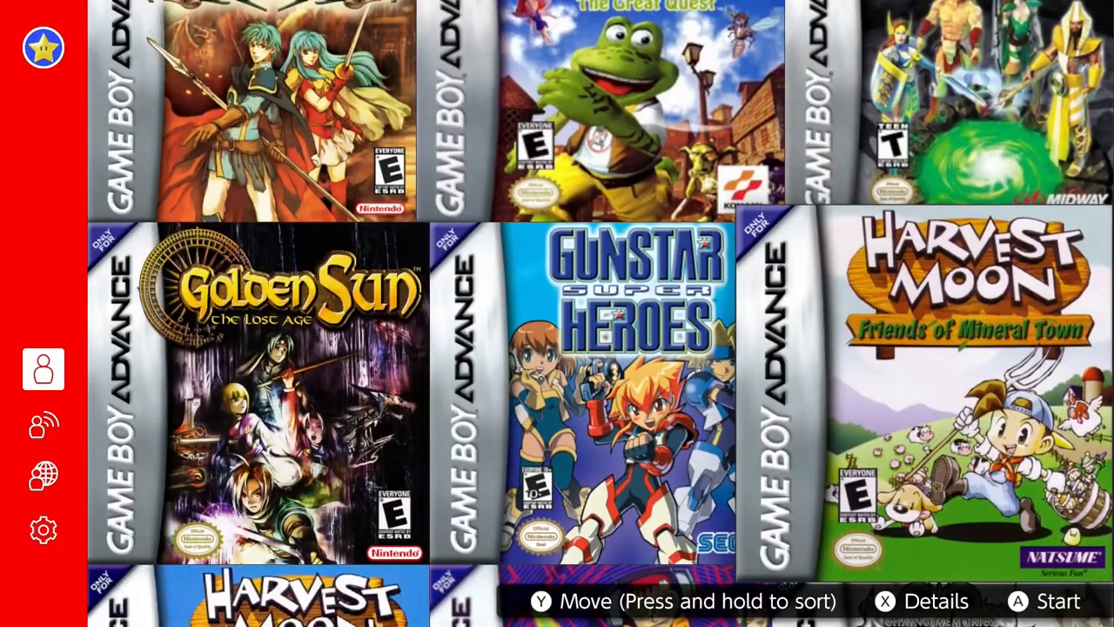
{"action": "scroll", "scroll_direction": "down", "scroll_amount": 3}
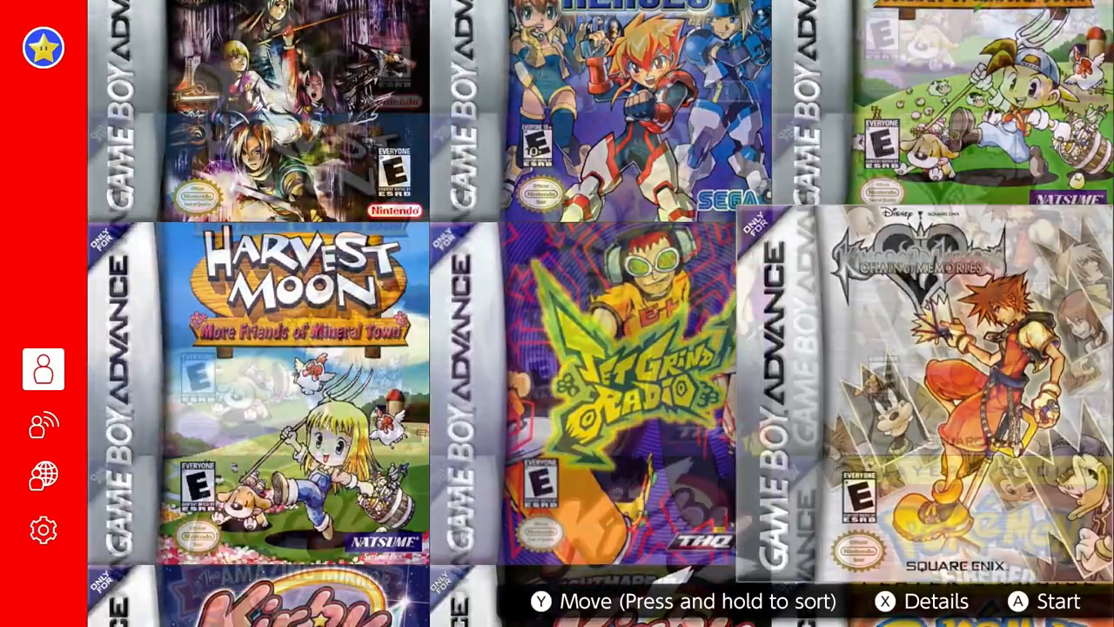
{"action": "scroll", "scroll_direction": "down", "scroll_amount": 3}
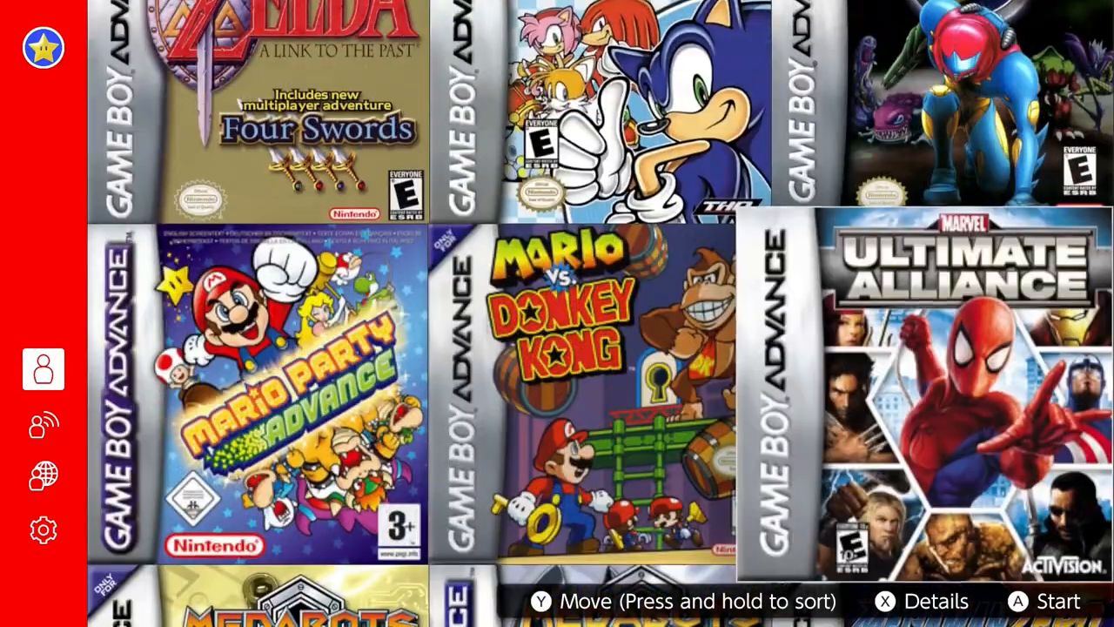
{"action": "scroll", "scroll_direction": "down", "scroll_amount": 3}
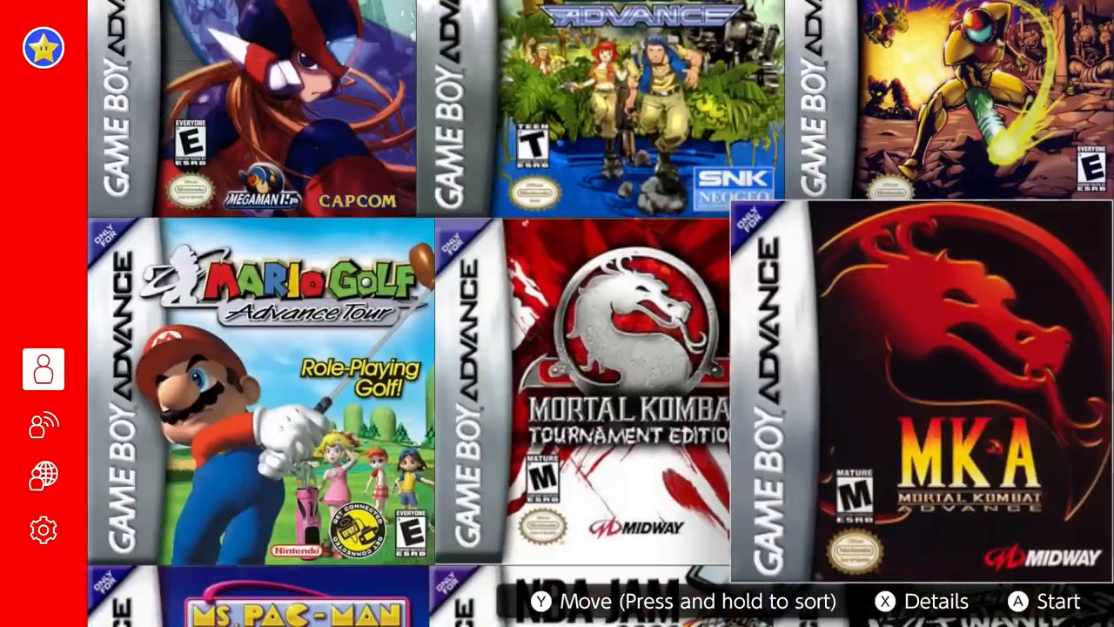
{"action": "scroll", "scroll_direction": "down", "scroll_amount": 3}
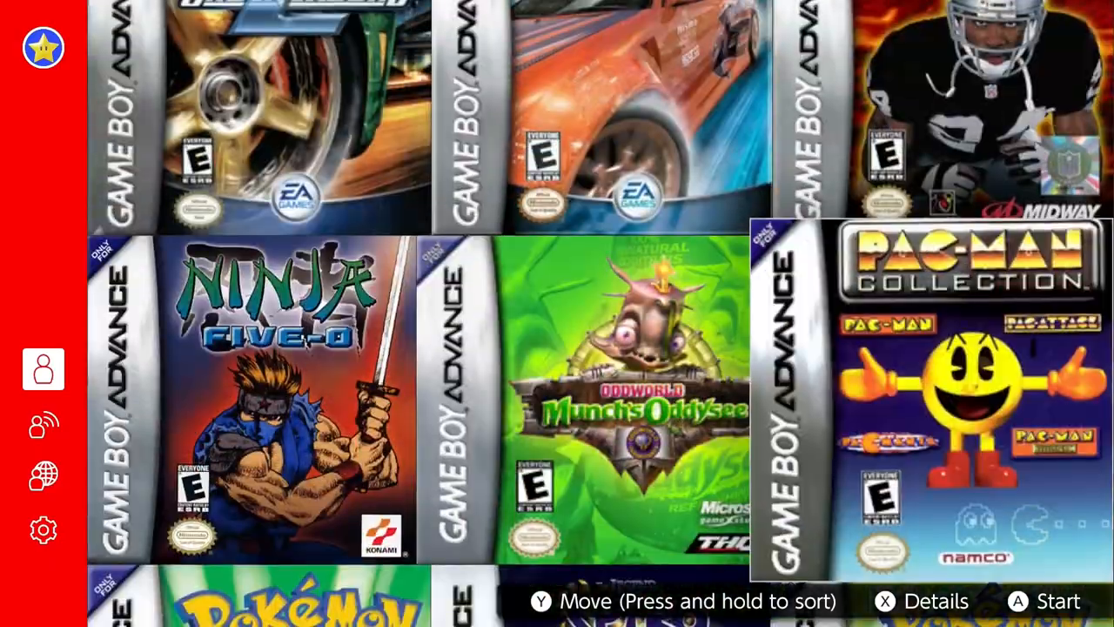
{"action": "scroll", "scroll_direction": "down", "scroll_amount": 3}
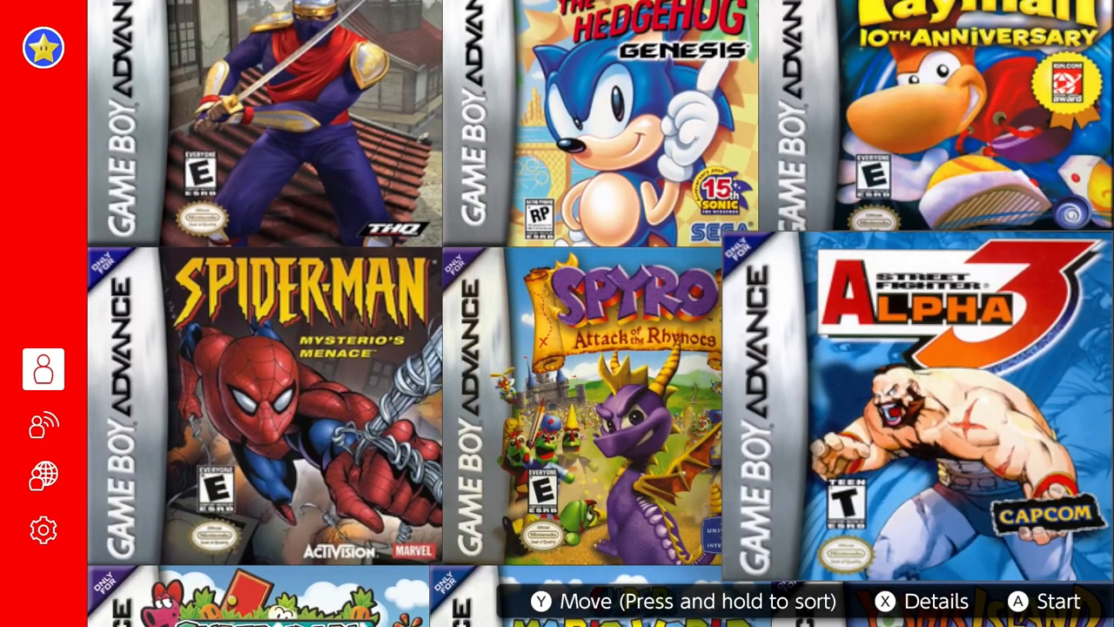
{"action": "scroll", "scroll_direction": "down", "scroll_amount": 3}
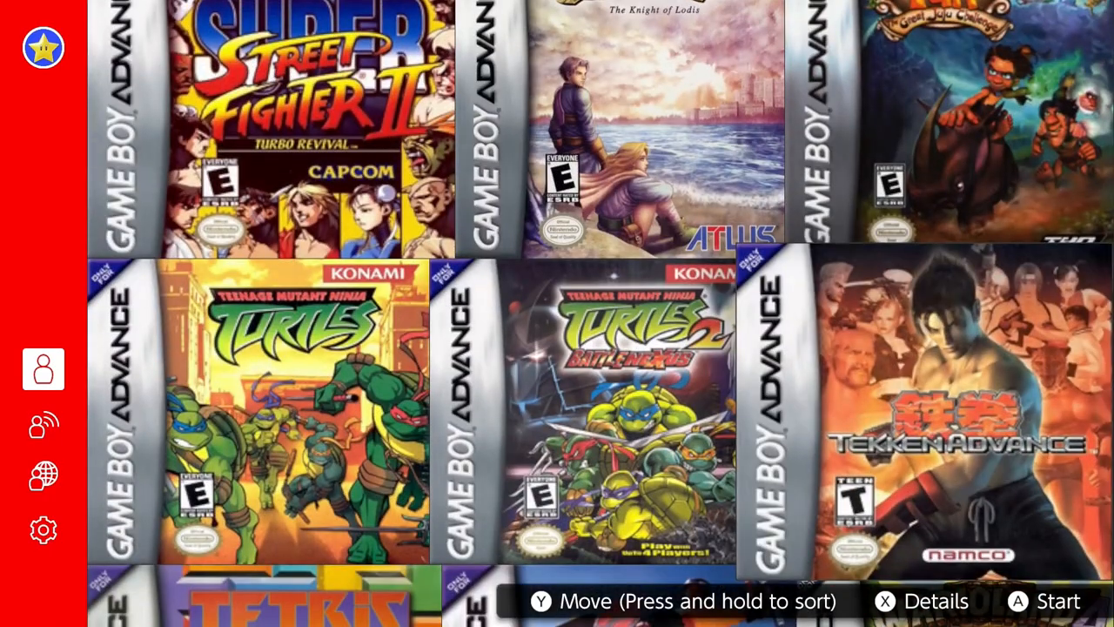
{"action": "scroll", "scroll_direction": "down", "scroll_amount": 3}
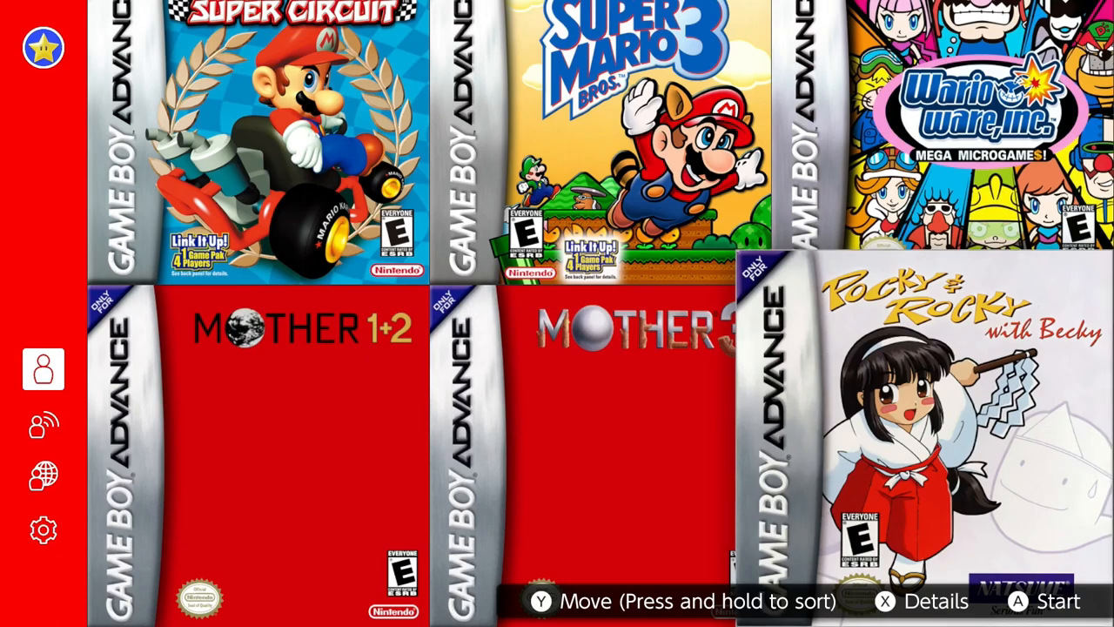
Scroll the GBA library back to the first row with Advance Wars and Altered Beast.
{"action": "scroll", "scroll_direction": "down", "scroll_amount": 3}
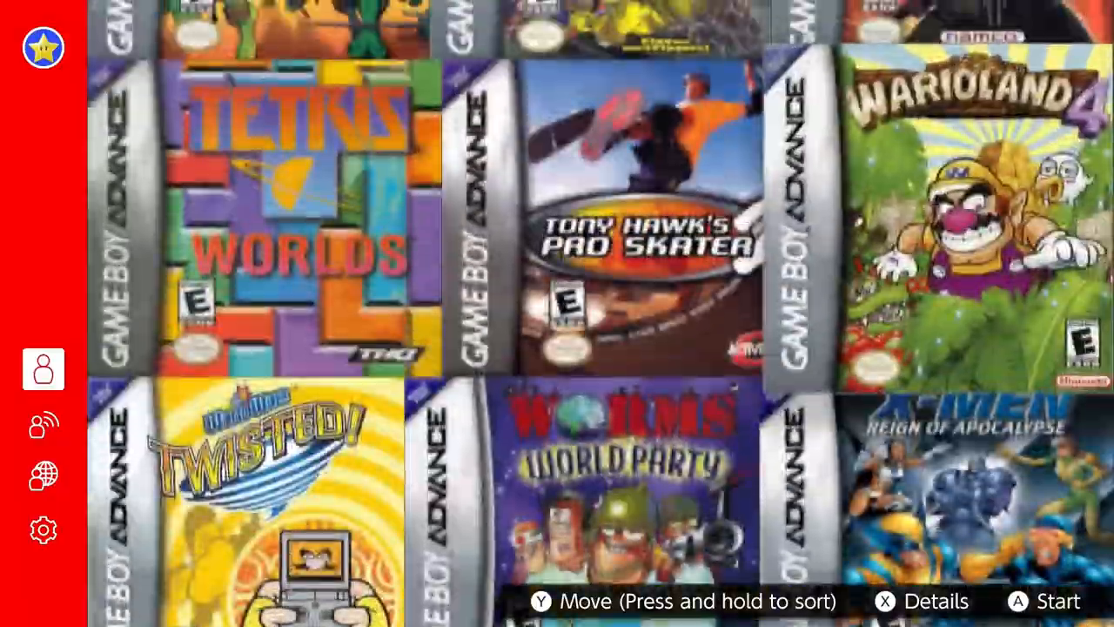
{"action": "scroll", "scroll_direction": "down", "scroll_amount": 3}
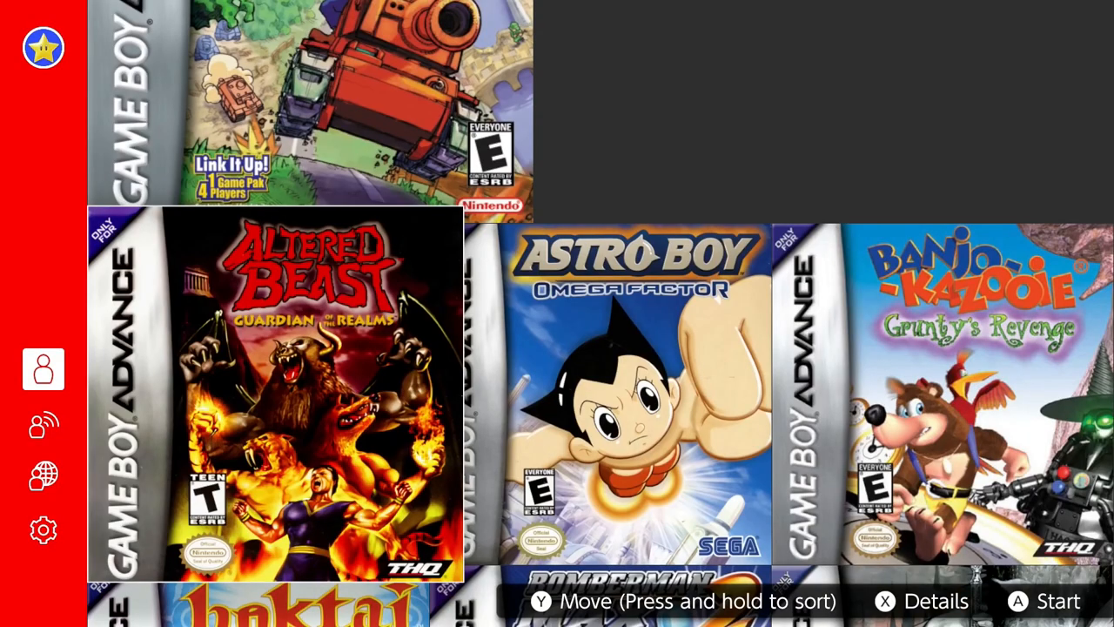
{"action": "scroll", "scroll_direction": "down", "scroll_amount": 3}
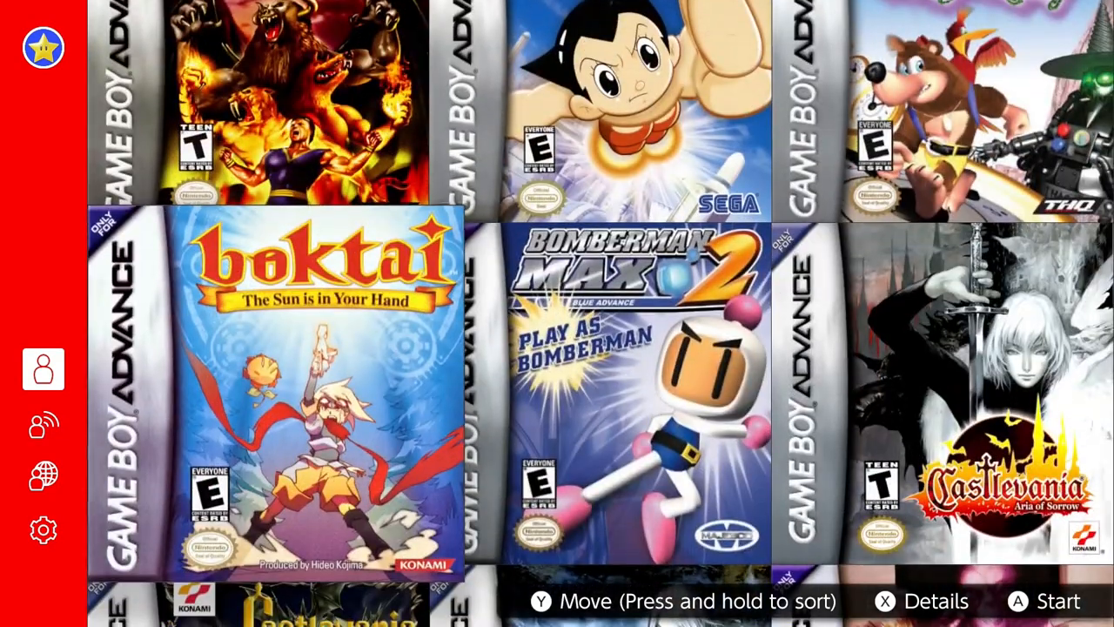
{"action": "scroll", "scroll_direction": "down", "scroll_amount": 3}
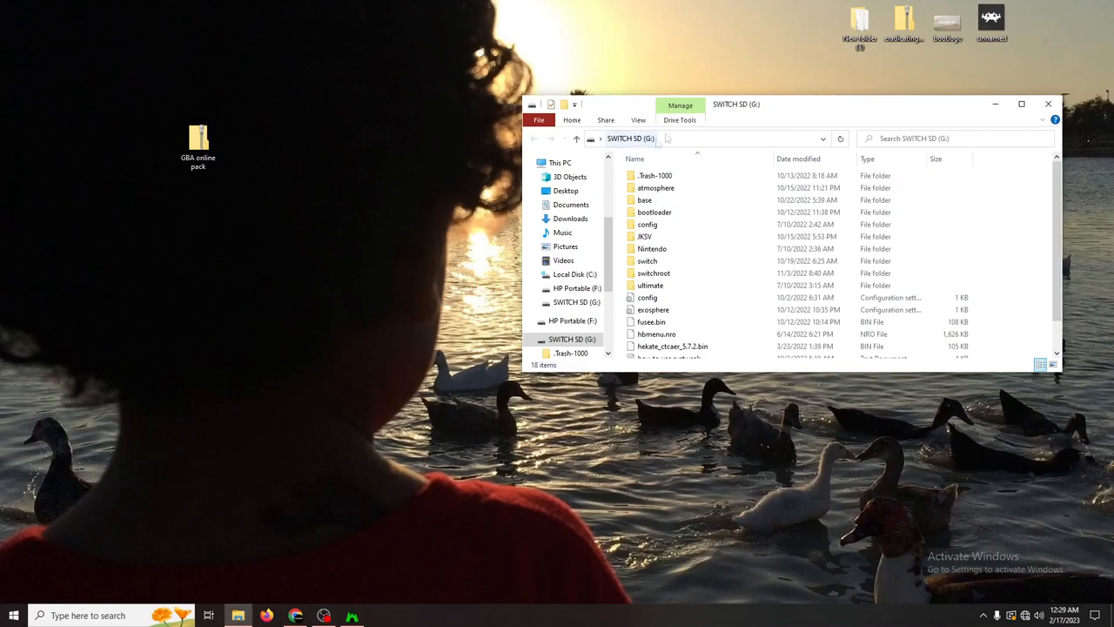
{"action": "left_click_drag", "start_coordinate": [735, 104], "coordinate": [772, 86]}
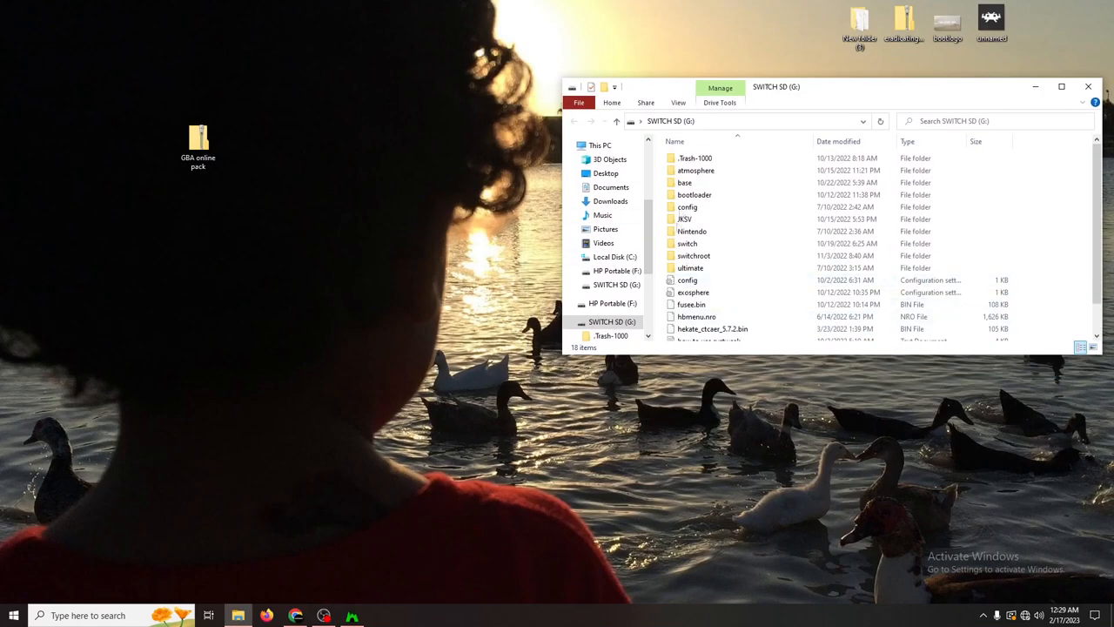
{"action": "left_click", "coordinate": [685, 183]}
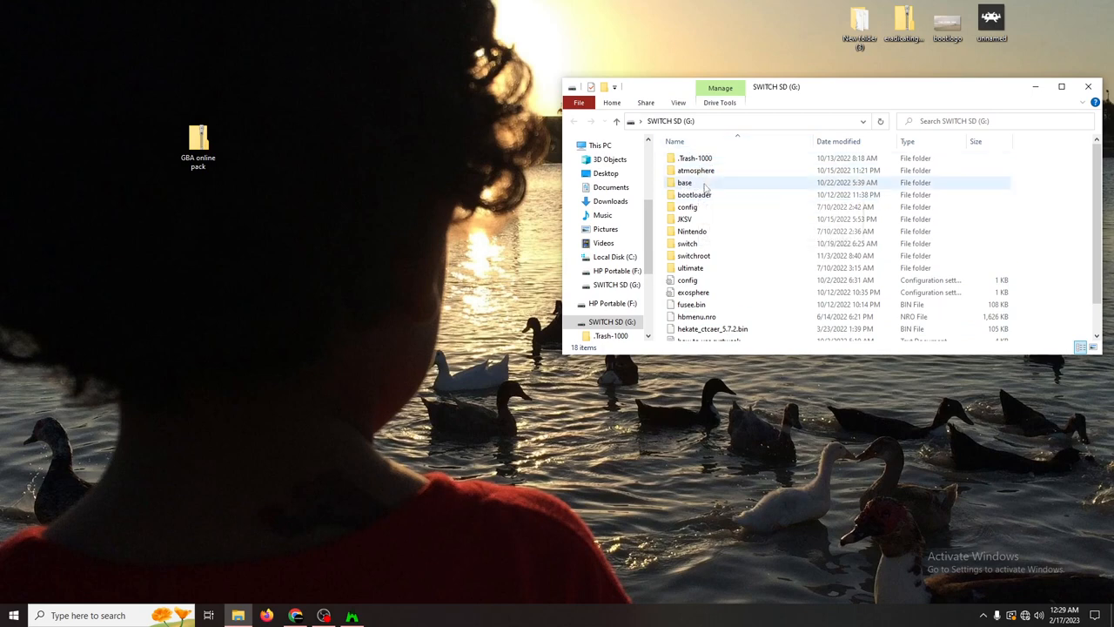
{"action": "mouse_move", "coordinate": [704, 244]}
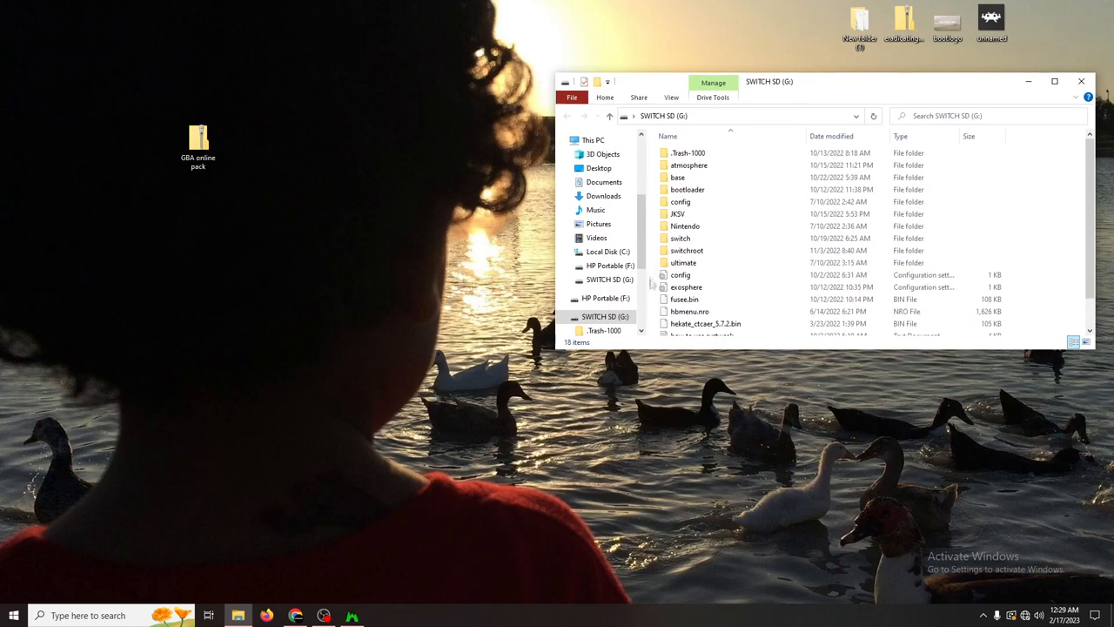
{"action": "mouse_move", "coordinate": [818, 477]}
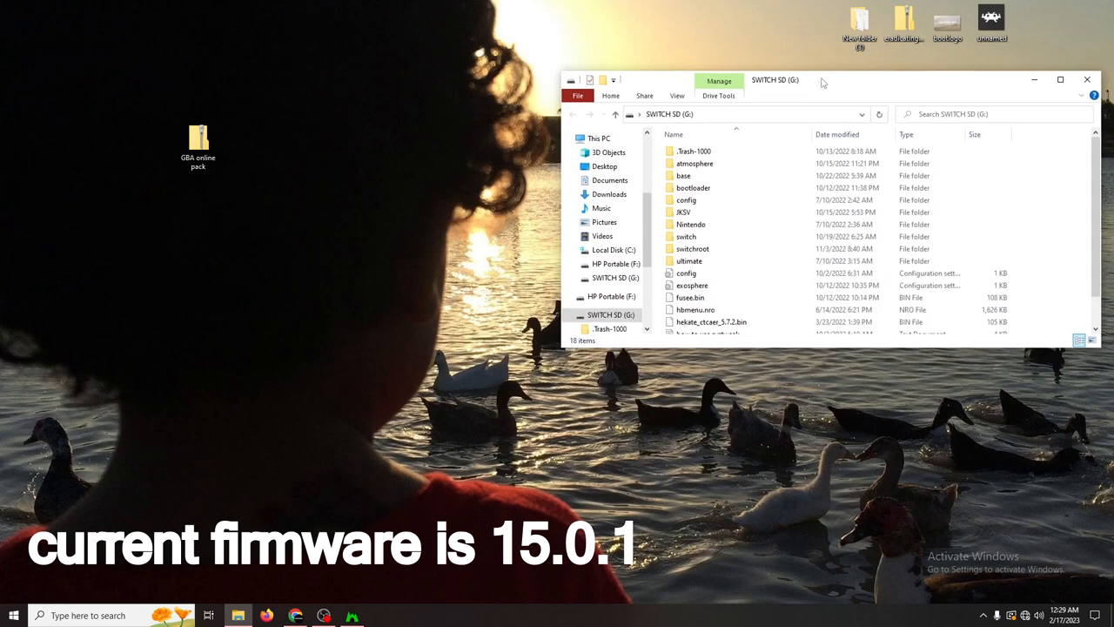
{"action": "left_click", "coordinate": [197, 143]}
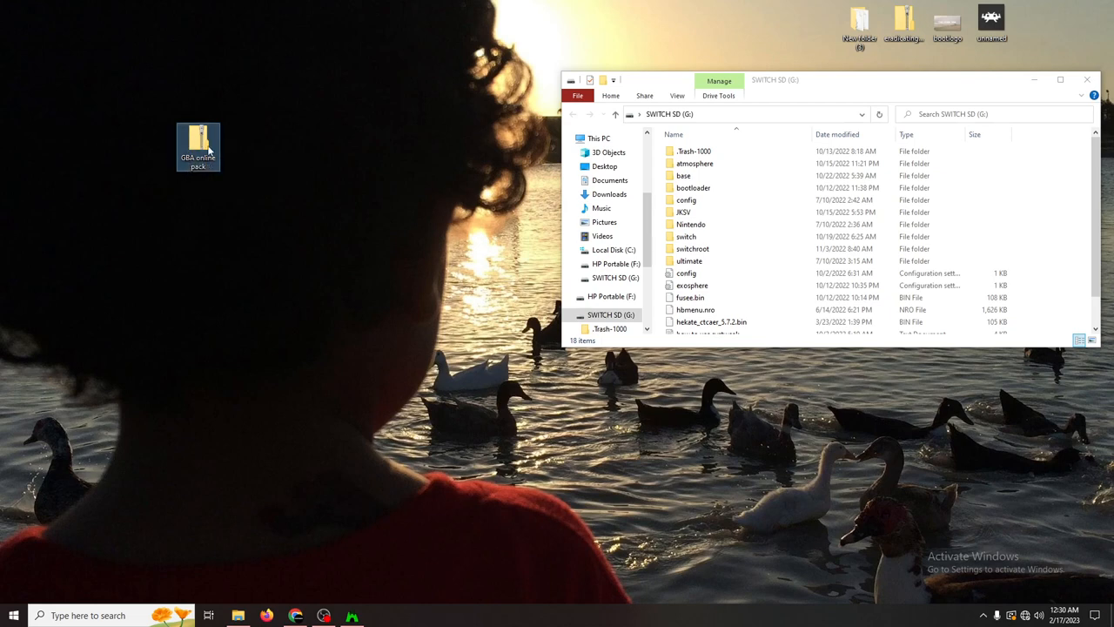
{"action": "mouse_move", "coordinate": [383, 155]}
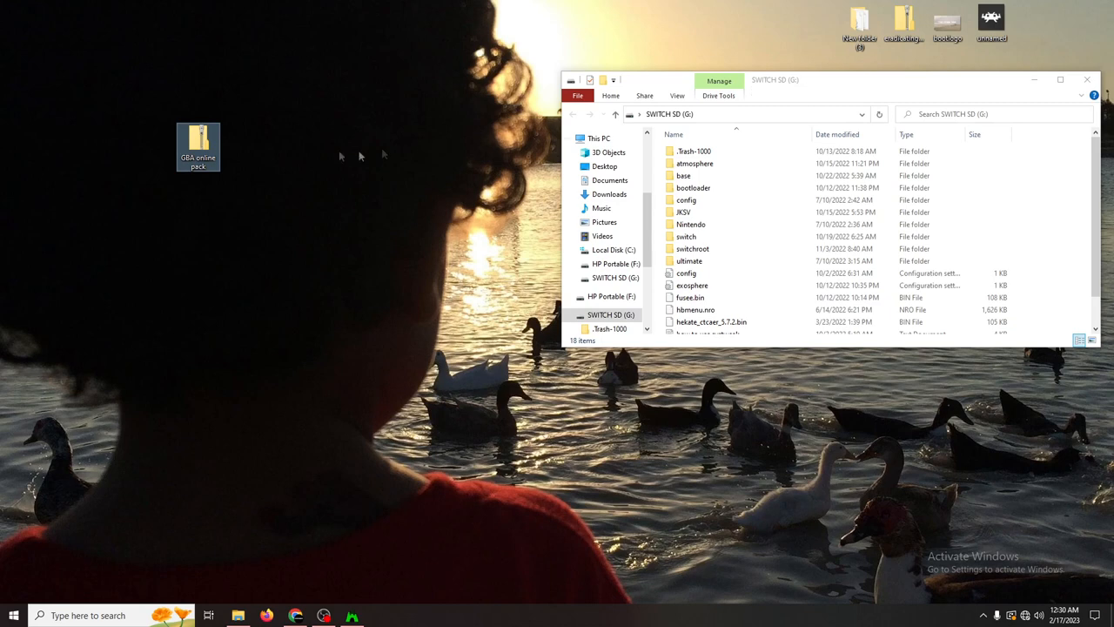
Extract the 'GBA online pack' folder from the zip via 7-Zip and view it.
{"action": "right_click", "coordinate": [198, 144]}
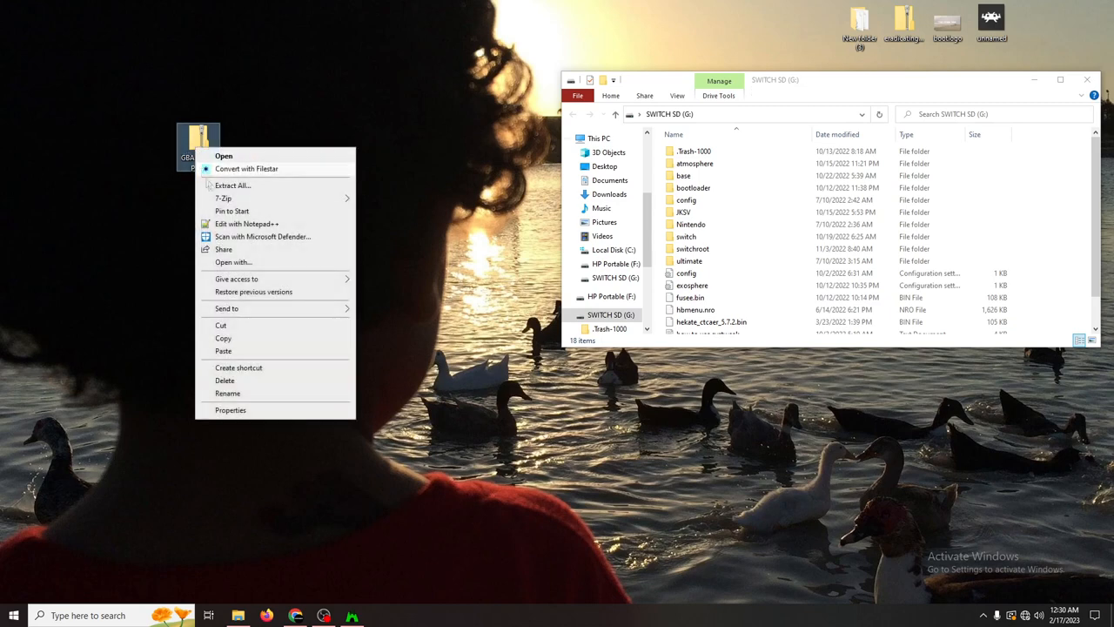
{"action": "mouse_move", "coordinate": [223, 198]}
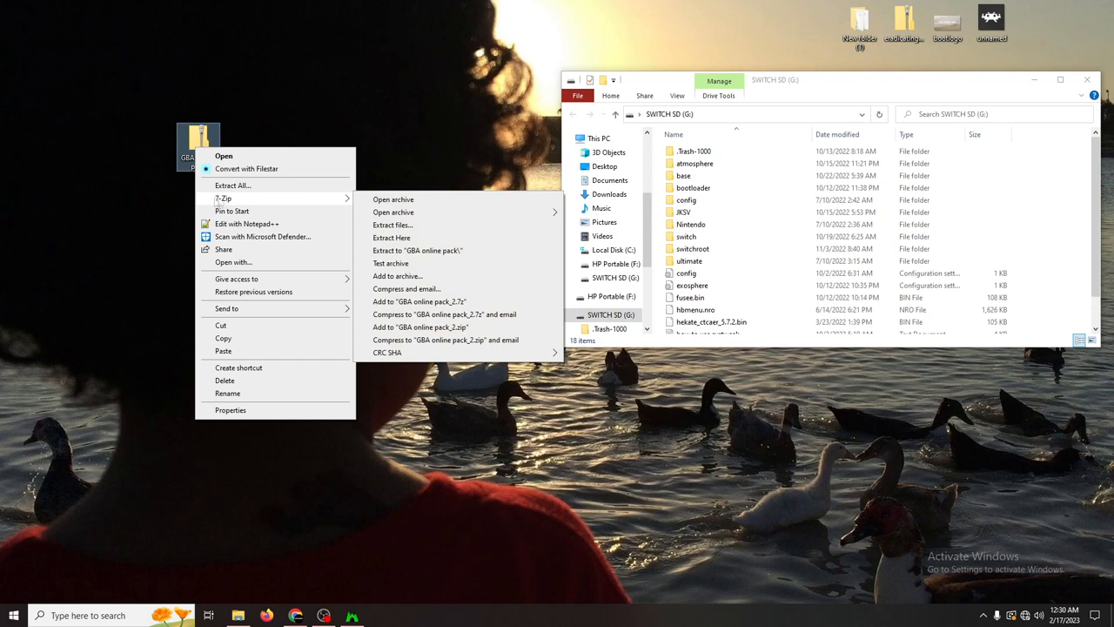
{"action": "mouse_move", "coordinate": [268, 198]}
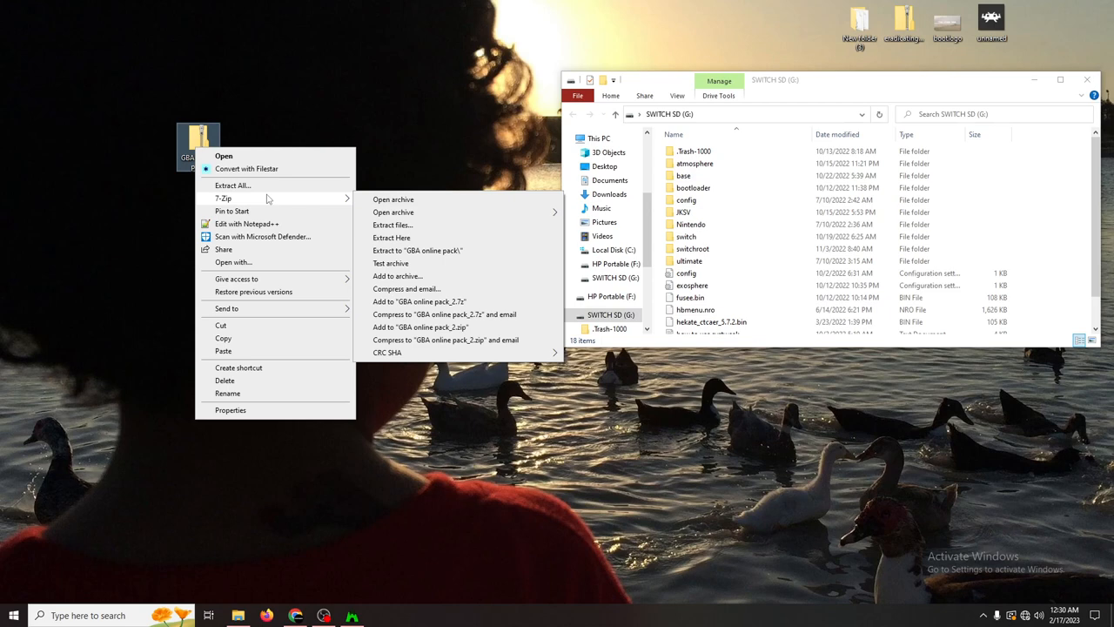
{"action": "mouse_move", "coordinate": [355, 199]}
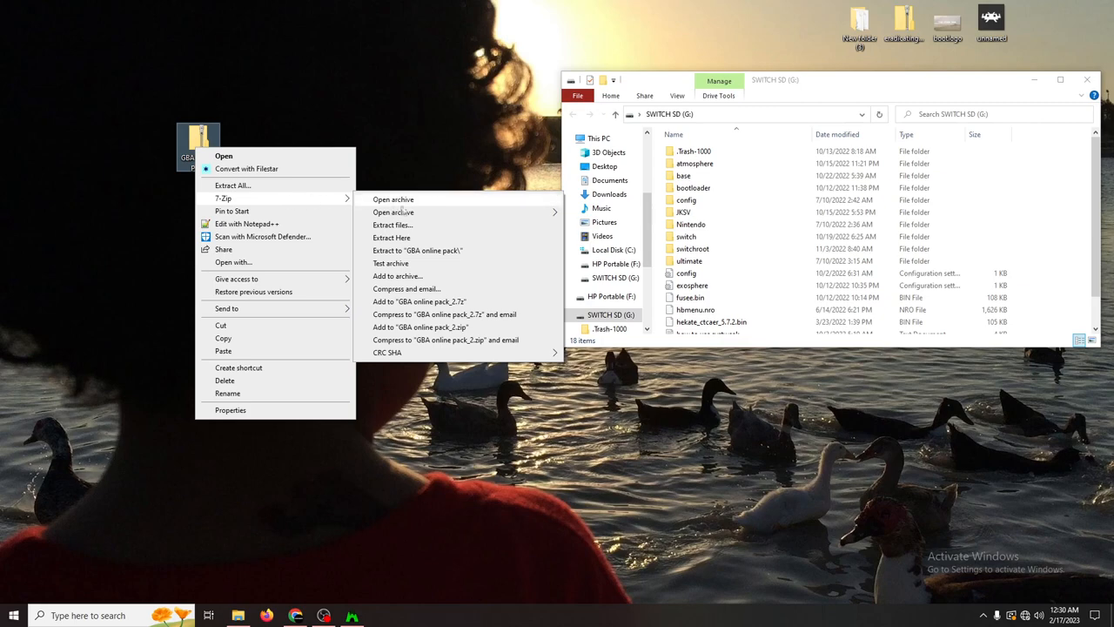
{"action": "left_click", "coordinate": [393, 199]}
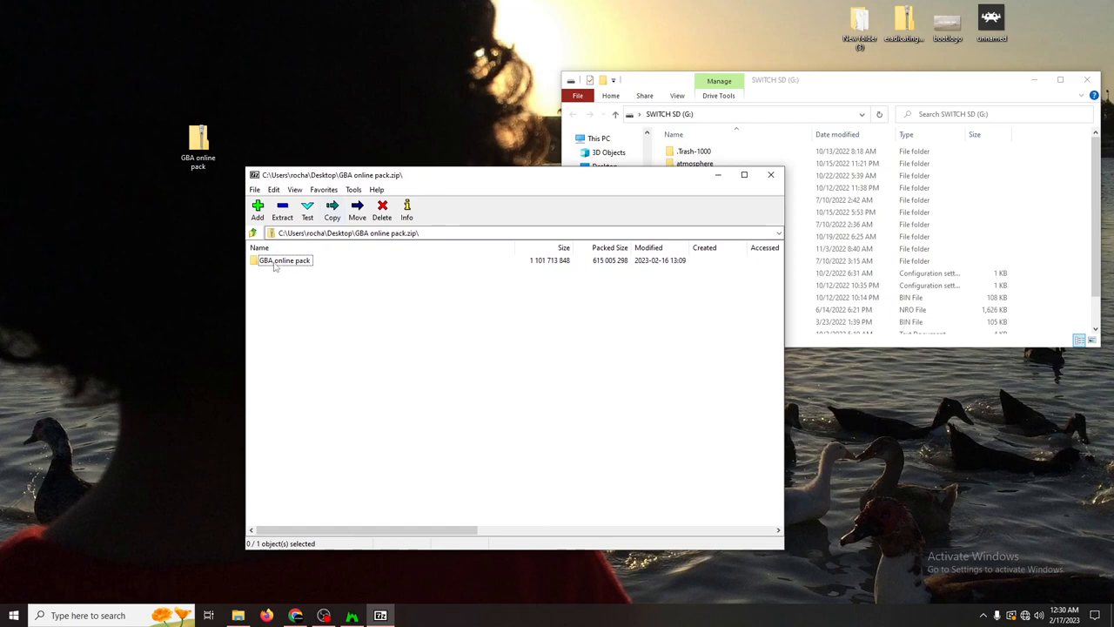
{"action": "left_click", "coordinate": [285, 260]}
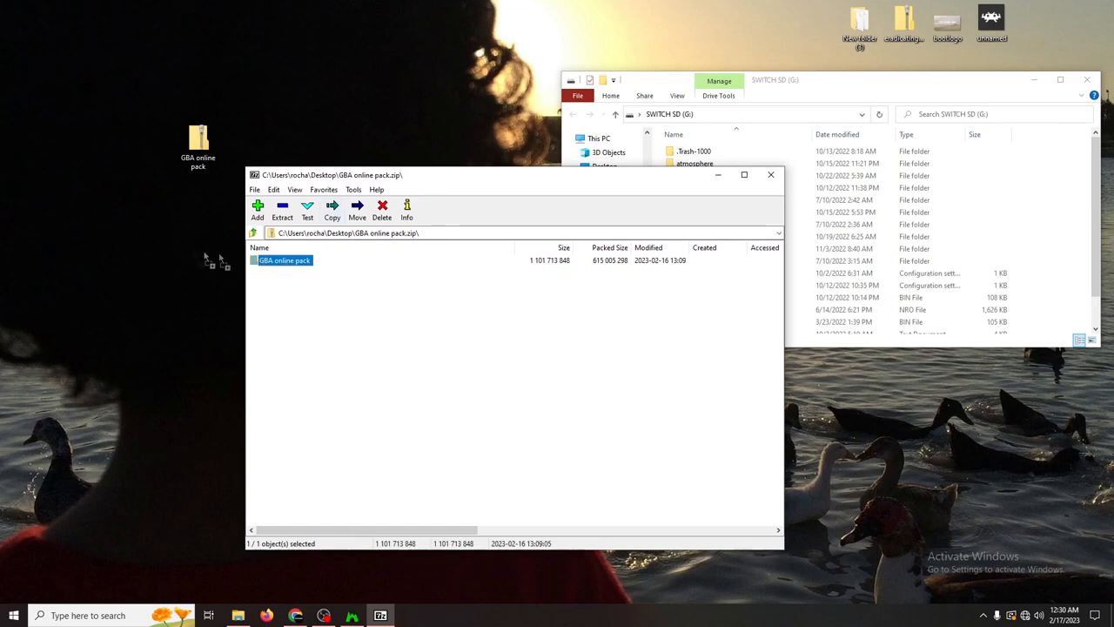
{"action": "left_click", "coordinate": [282, 210]}
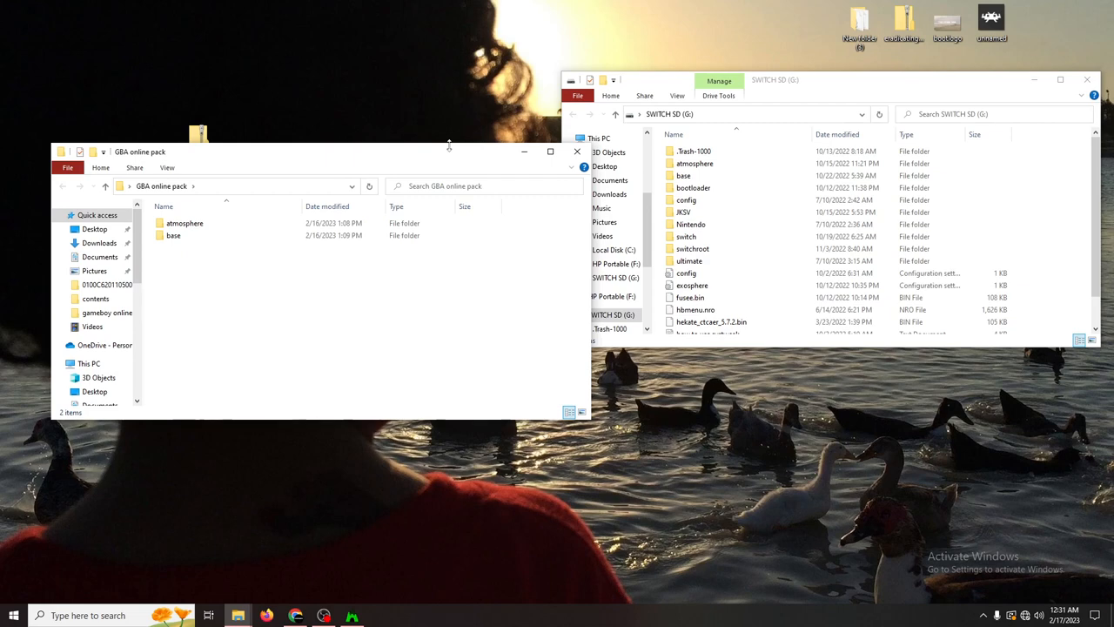
{"action": "mouse_move", "coordinate": [199, 263]}
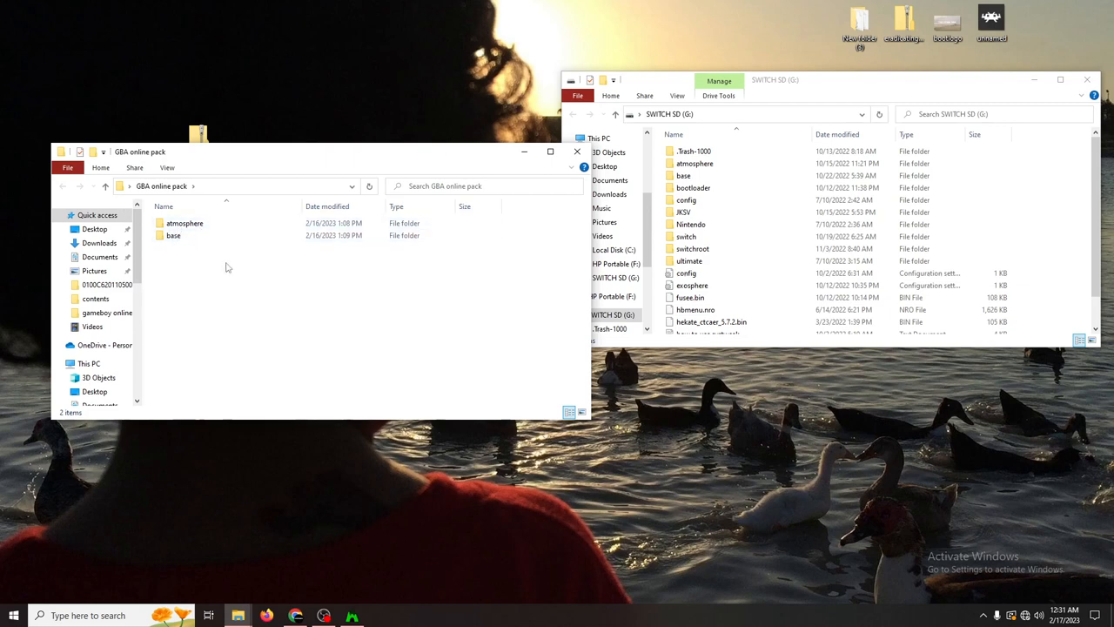
{"action": "left_click", "coordinate": [173, 234]}
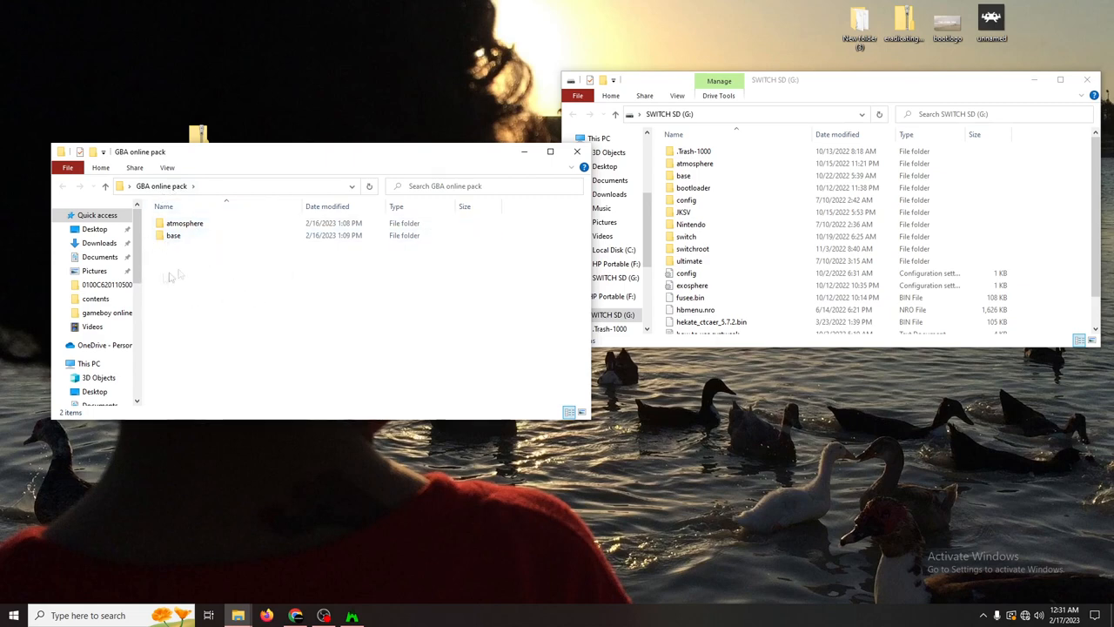
{"action": "left_click", "coordinate": [174, 235]}
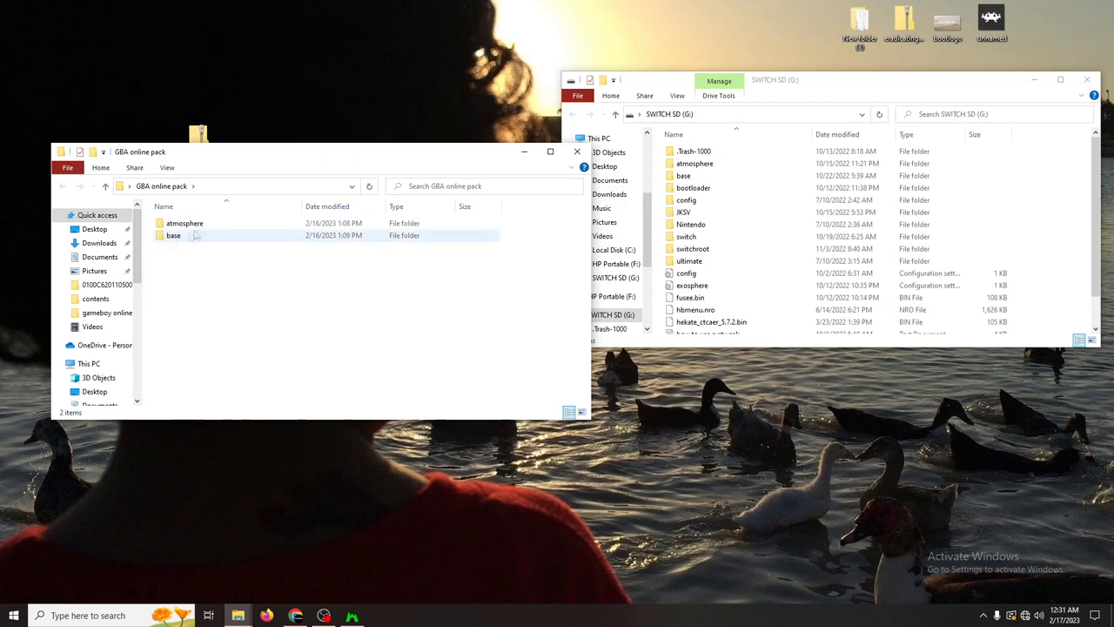
{"action": "mouse_move", "coordinate": [185, 223]}
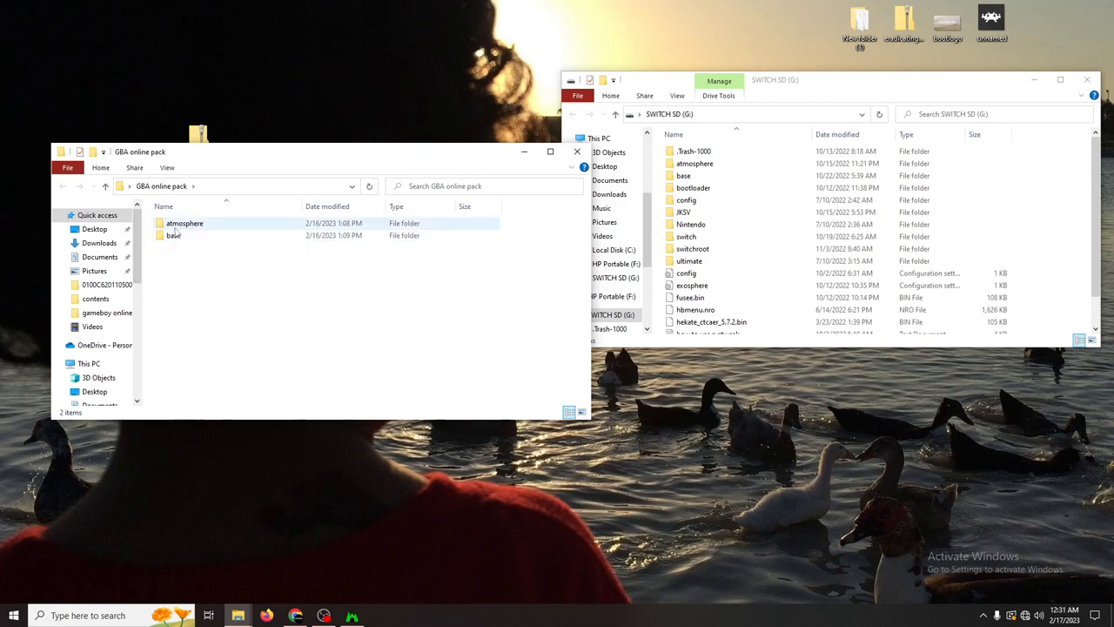
{"action": "mouse_move", "coordinate": [178, 223]}
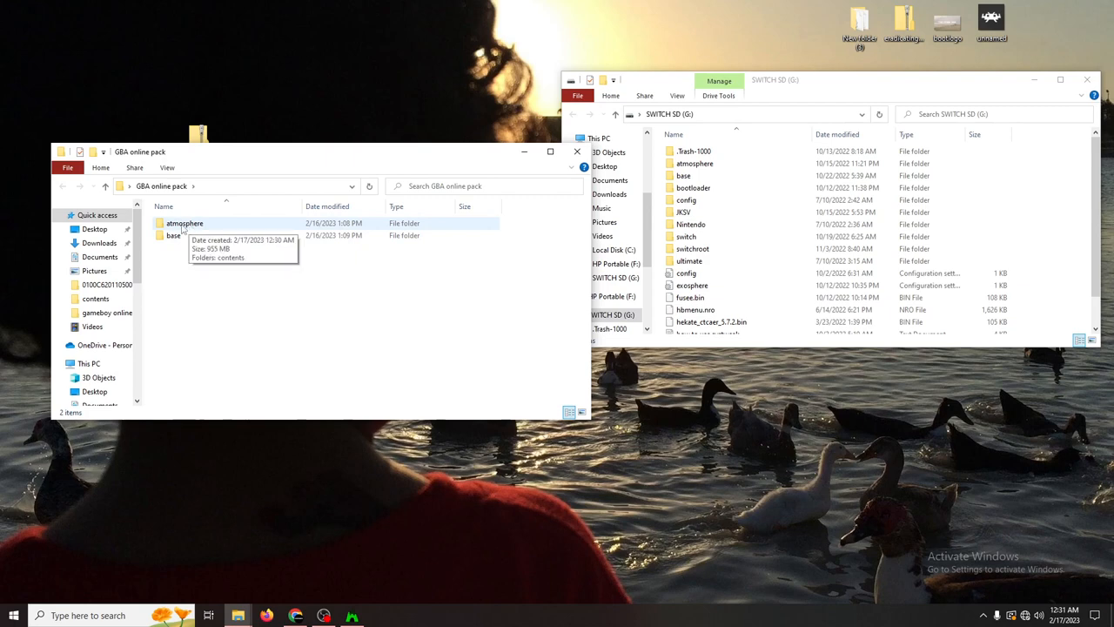
{"action": "double_click", "coordinate": [184, 222]}
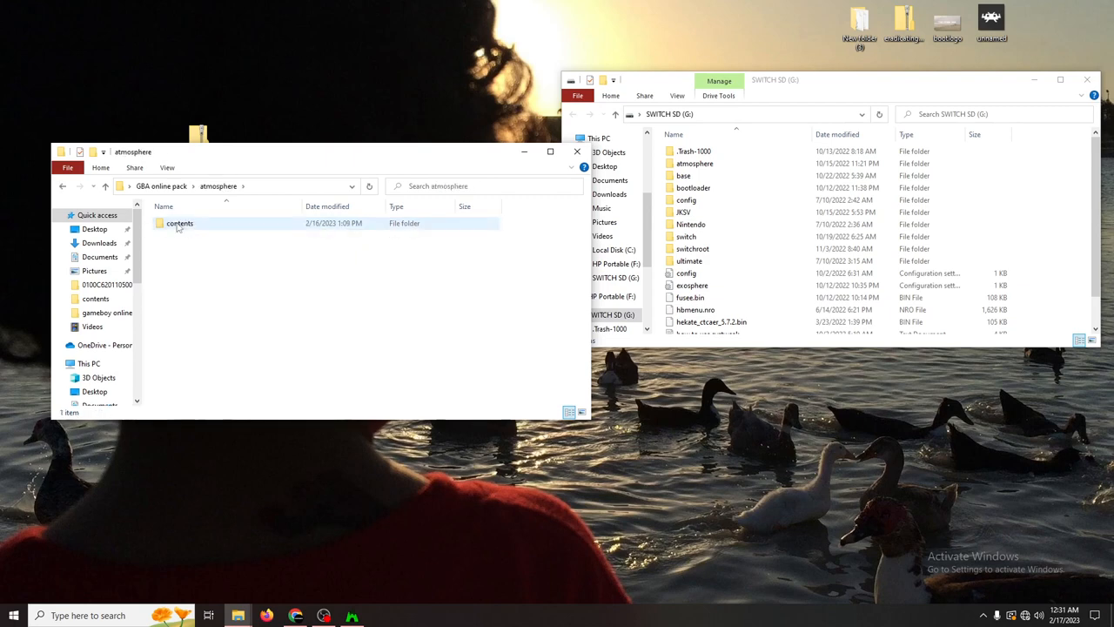
{"action": "double_click", "coordinate": [179, 223]}
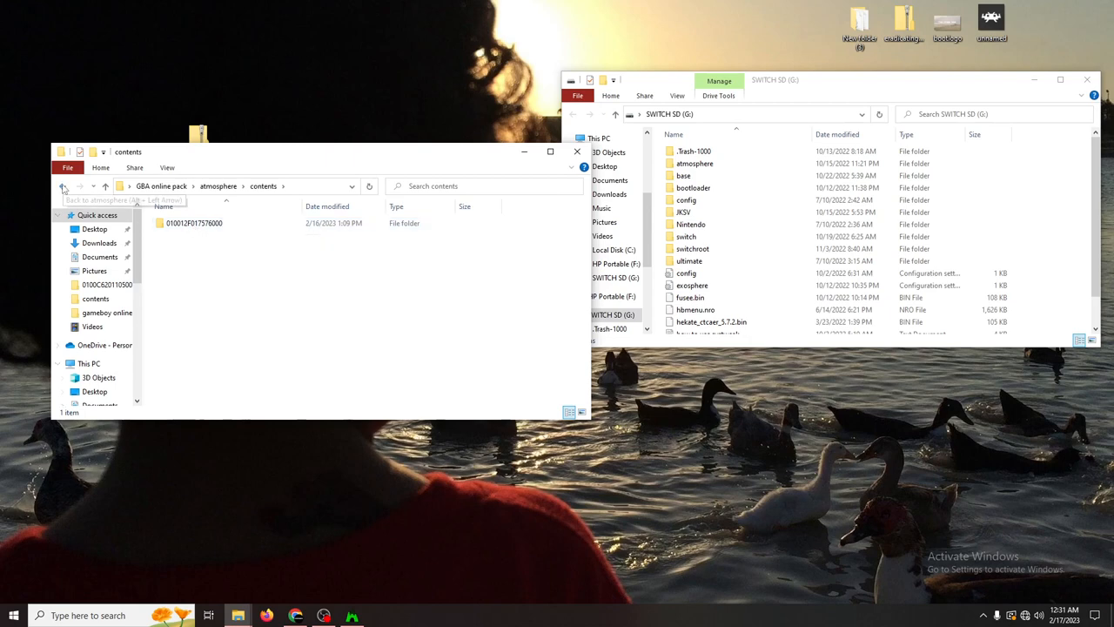
{"action": "left_click", "coordinate": [63, 186]}
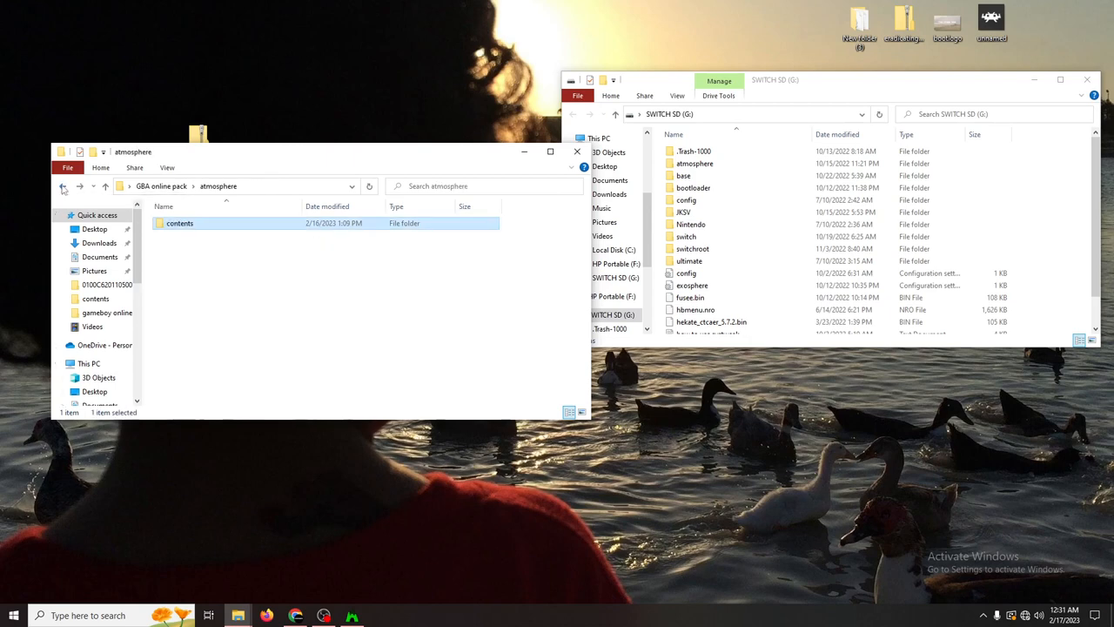
{"action": "left_click", "coordinate": [62, 185]}
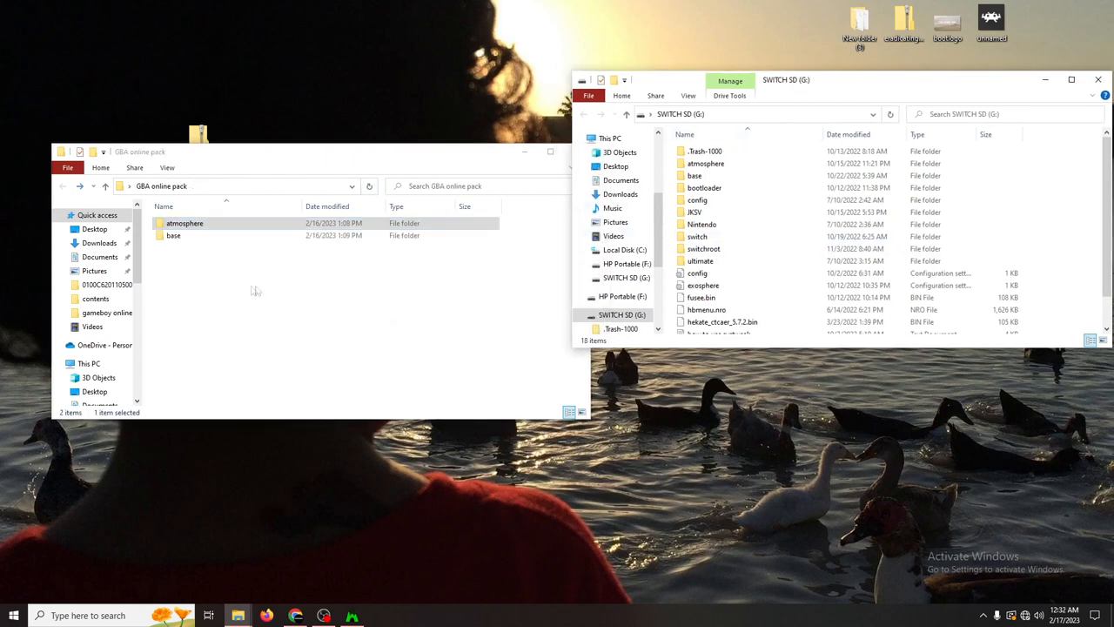
Copy the pack's atmosphere and base folders onto SWITCH SD (G:), replacing existing files.
{"action": "left_click", "coordinate": [185, 223]}
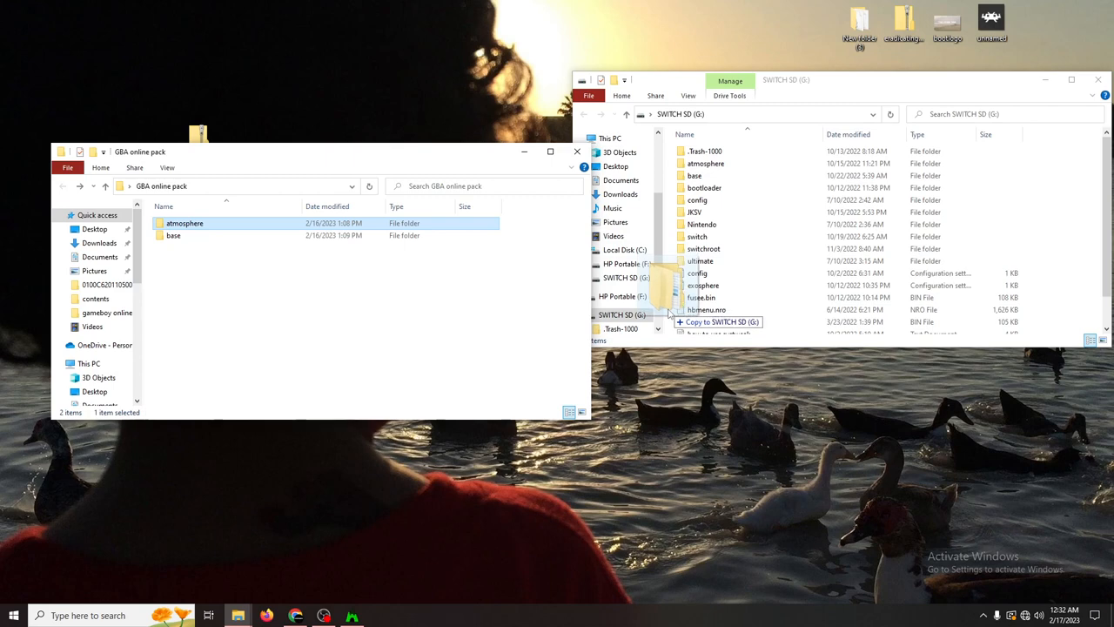
{"action": "left_click", "coordinate": [719, 321]}
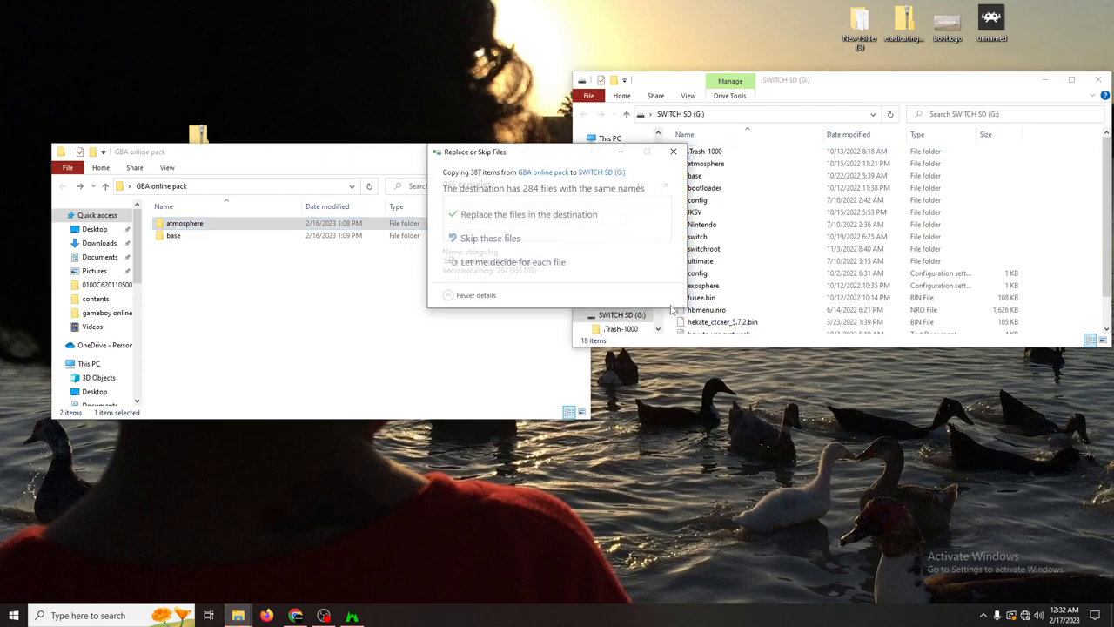
{"action": "left_click", "coordinate": [529, 214]}
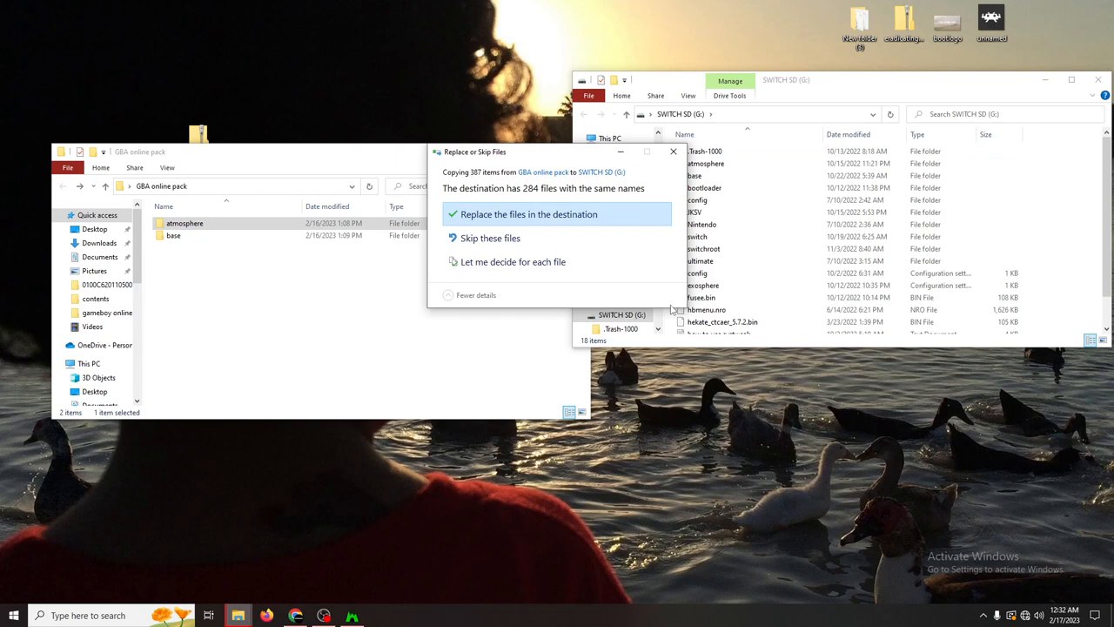
{"action": "mouse_move", "coordinate": [533, 194]}
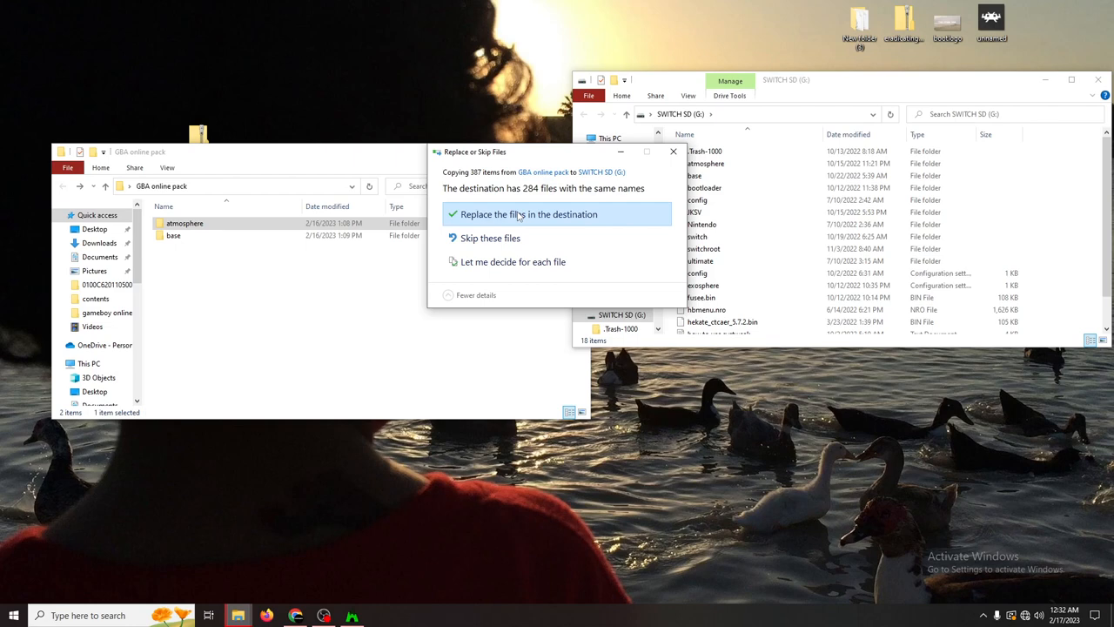
{"action": "left_click", "coordinate": [528, 214]}
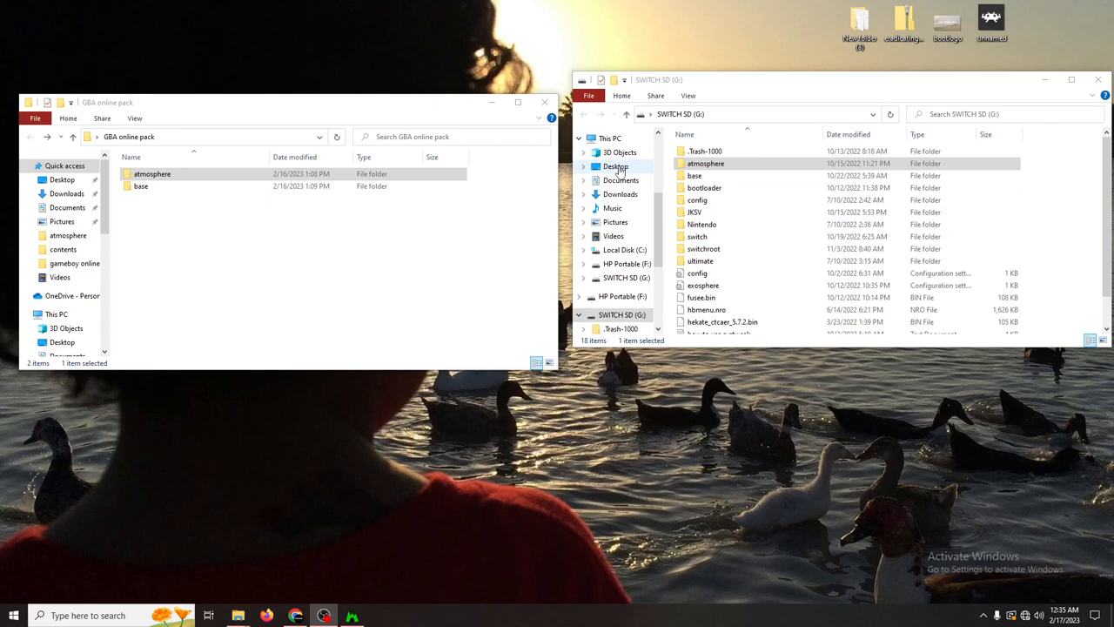
{"action": "left_click", "coordinate": [153, 174]}
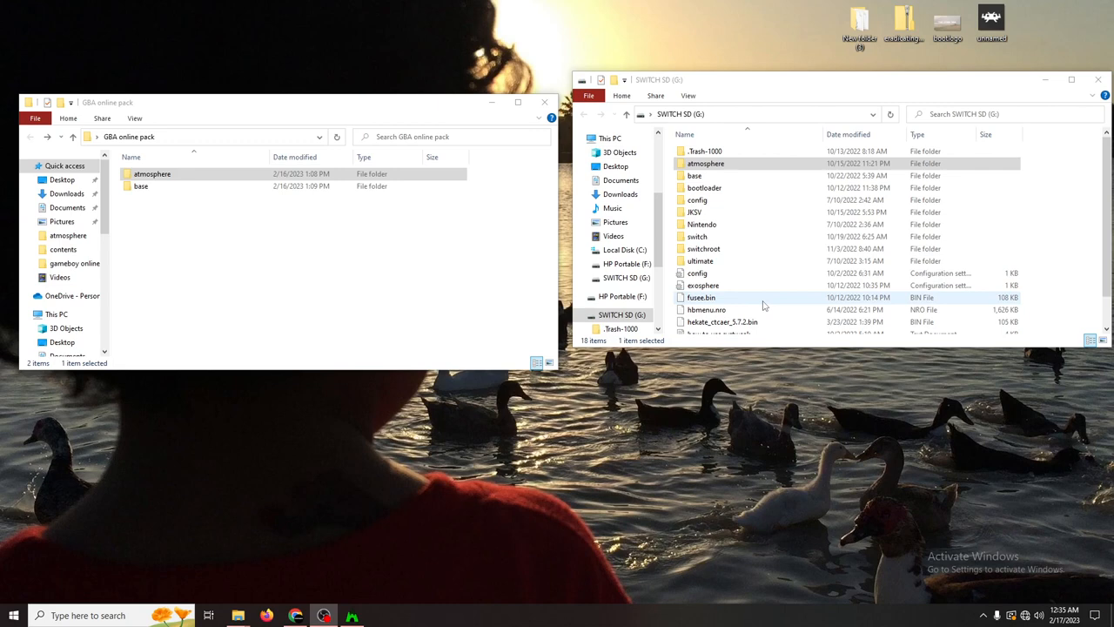
{"action": "left_click", "coordinate": [705, 163]}
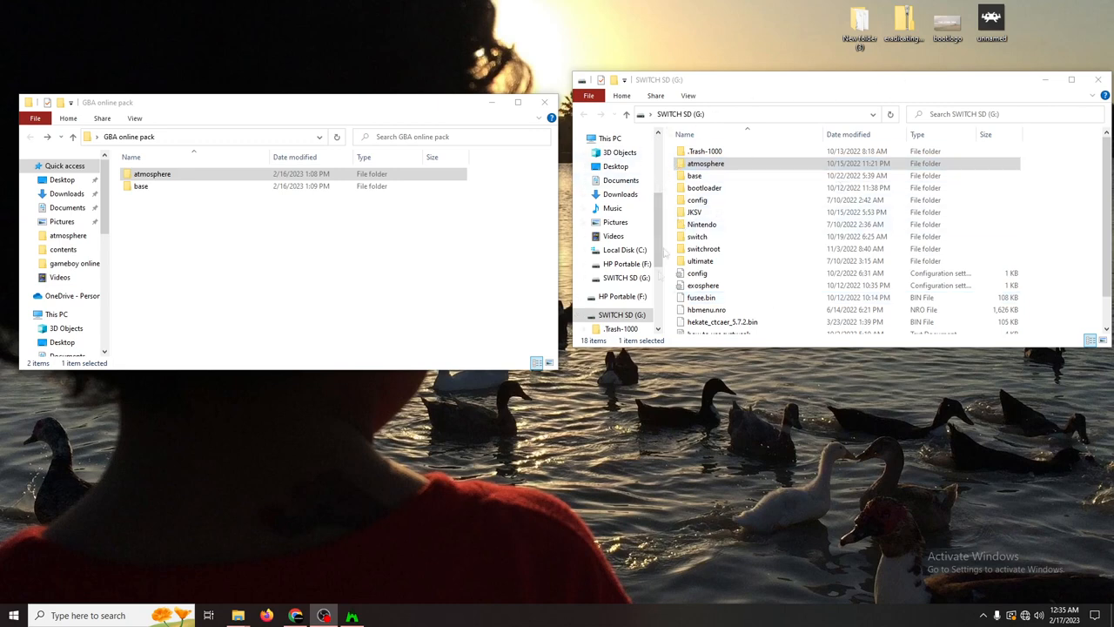
{"action": "right_click", "coordinate": [615, 315]}
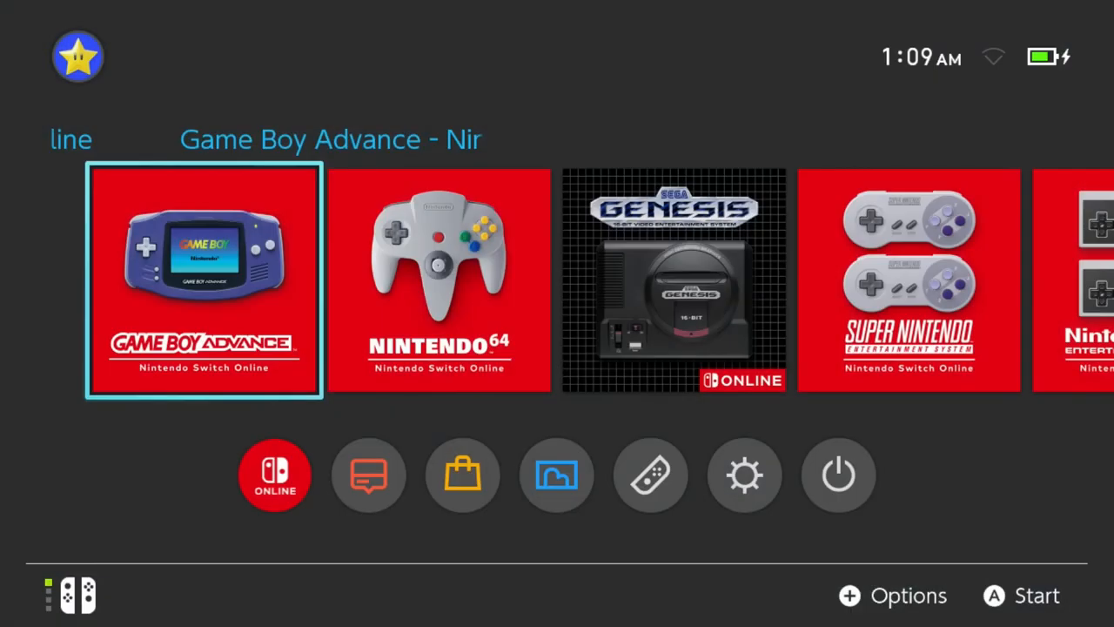
Launch the Game Boy Advance – Nintendo Switch Online tile from the HOME Menu.
{"action": "left_click", "coordinate": [202, 279]}
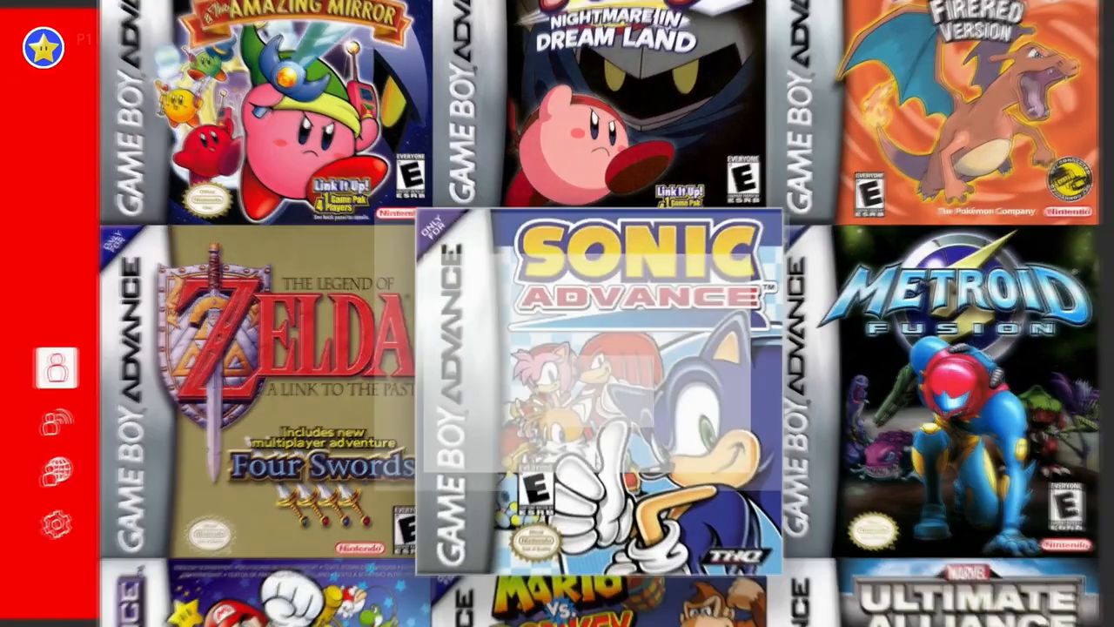
Start Sonic Advance from the highlighted cover in the GBA library.
{"action": "left_click", "coordinate": [599, 391]}
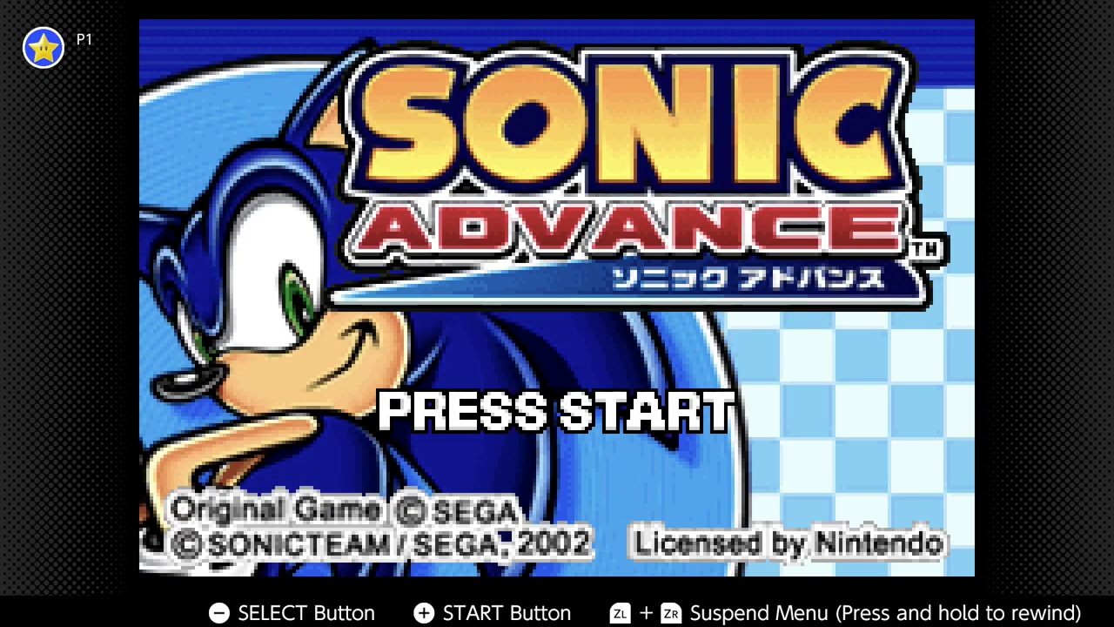
Play Sonic Advance briefly, then suspend with ZL+ZR and return to game selection.
{"action": "key", "text": "enter"}
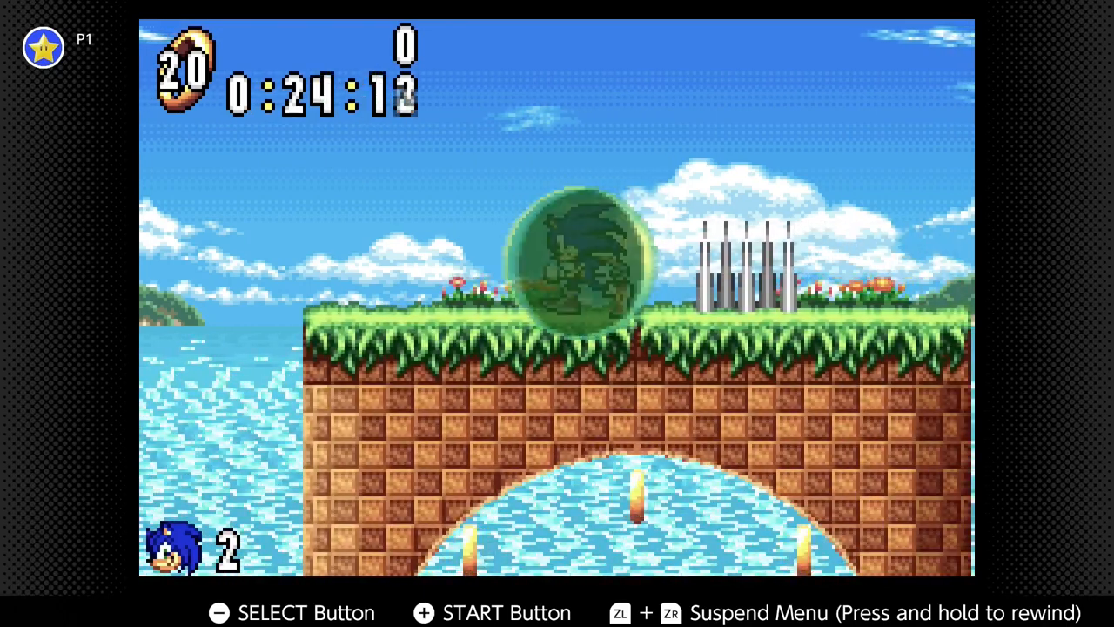
{"action": "key", "text": "zl+zr"}
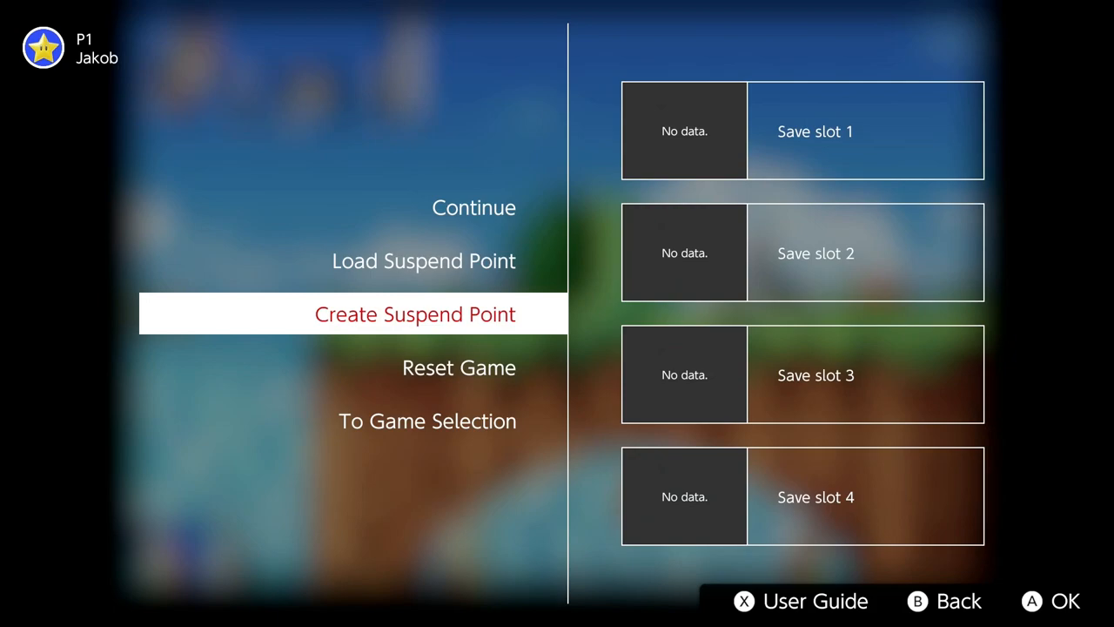
{"action": "key", "text": "Down"}
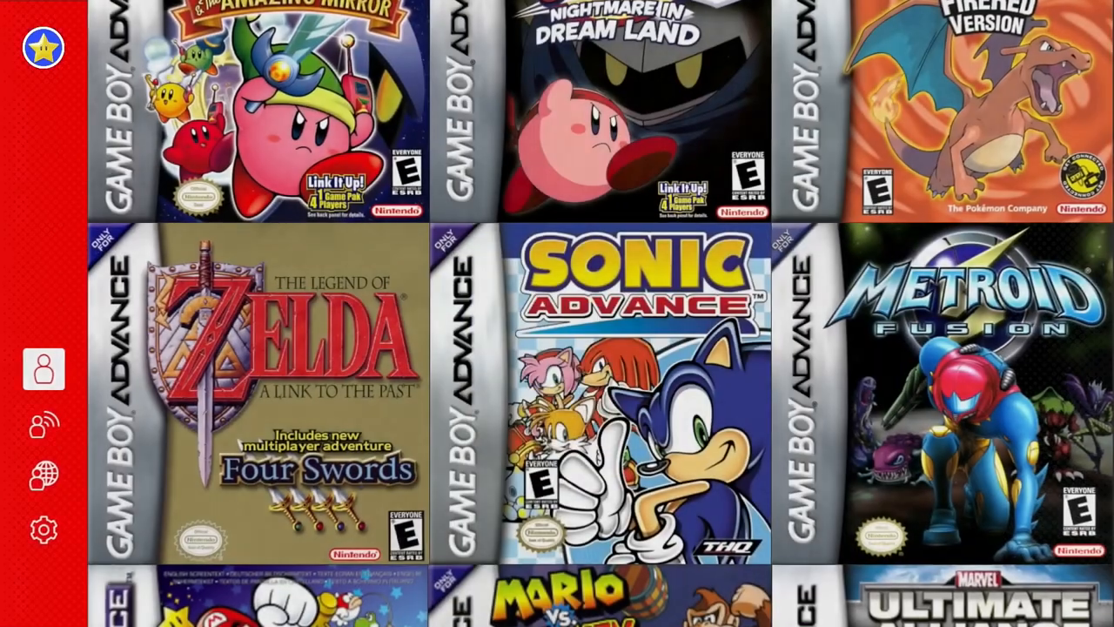
Scroll the game grid to the Donkey Kong Country game and start playing it.
{"action": "scroll", "scroll_direction": "down", "scroll_amount": 3}
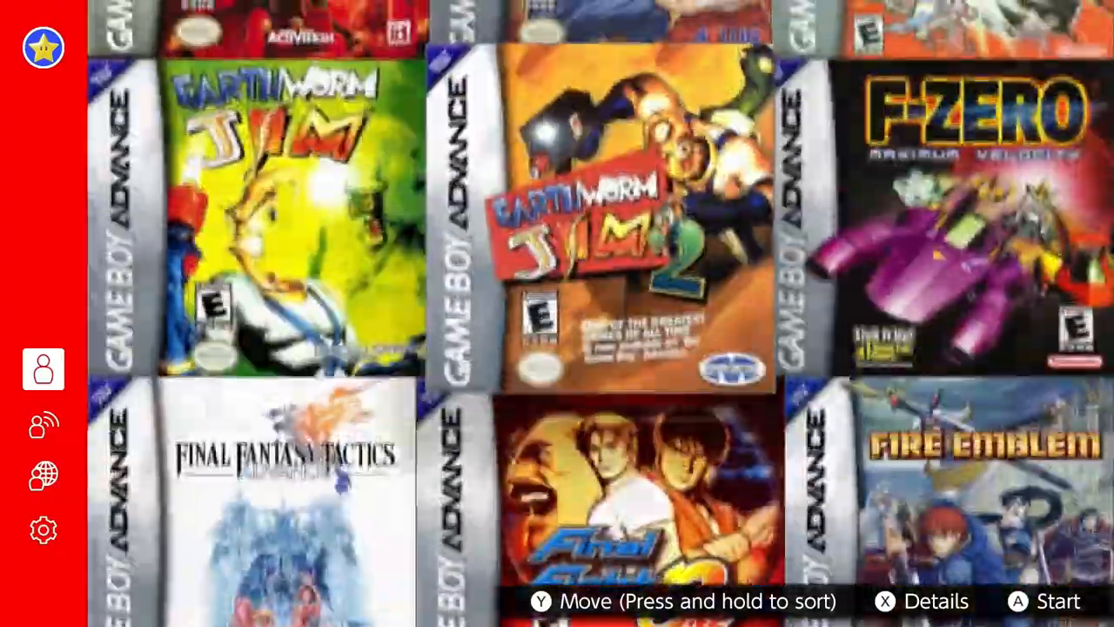
{"action": "scroll", "scroll_direction": "down", "scroll_amount": 3}
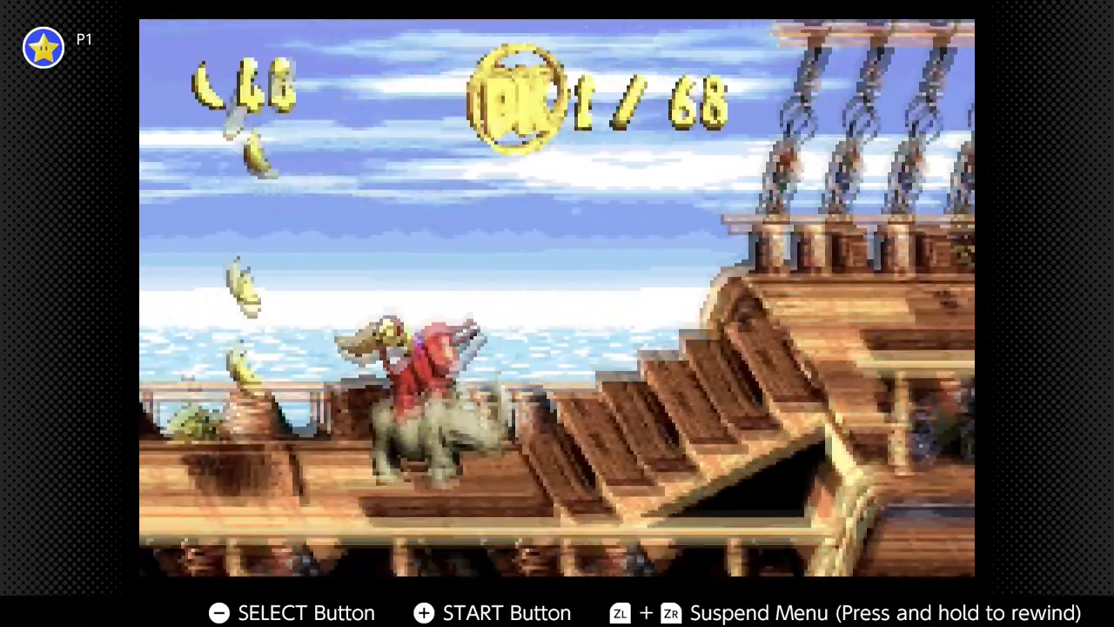
Suspend Donkey Kong with ZL+ZR and choose To Game Selection.
{"action": "key", "text": "zl+zr"}
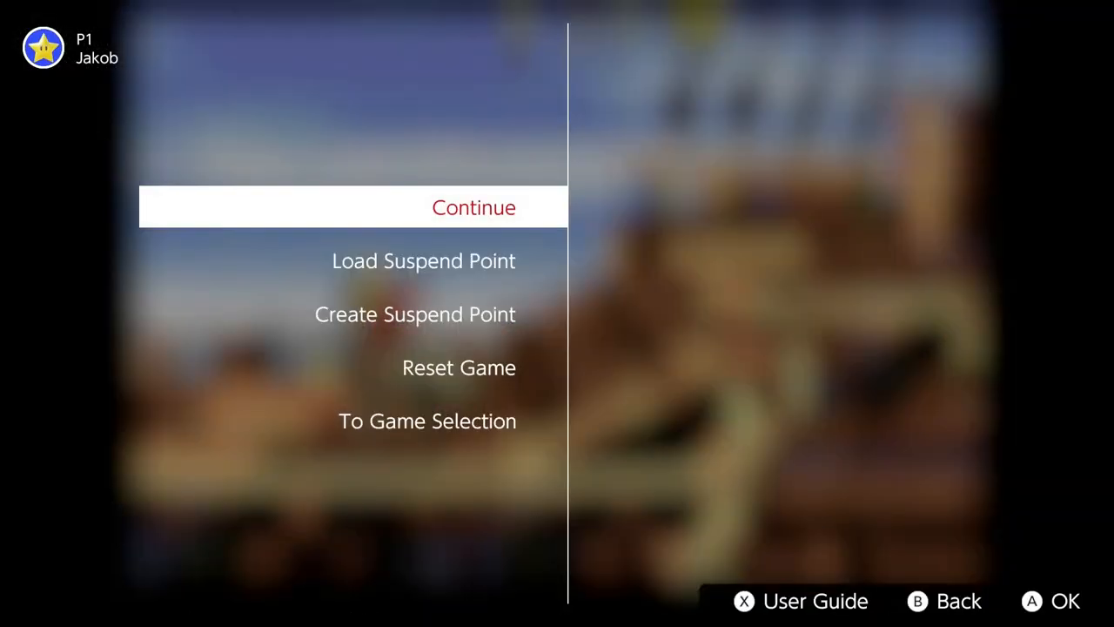
{"action": "left_click", "coordinate": [427, 420]}
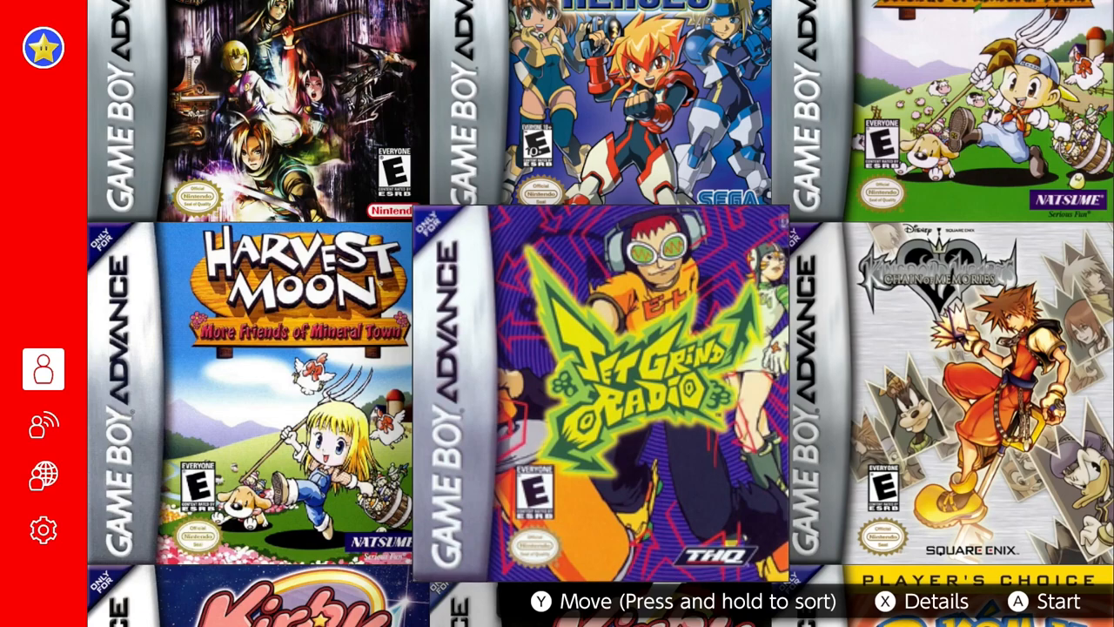
{"action": "left_click", "coordinate": [600, 392]}
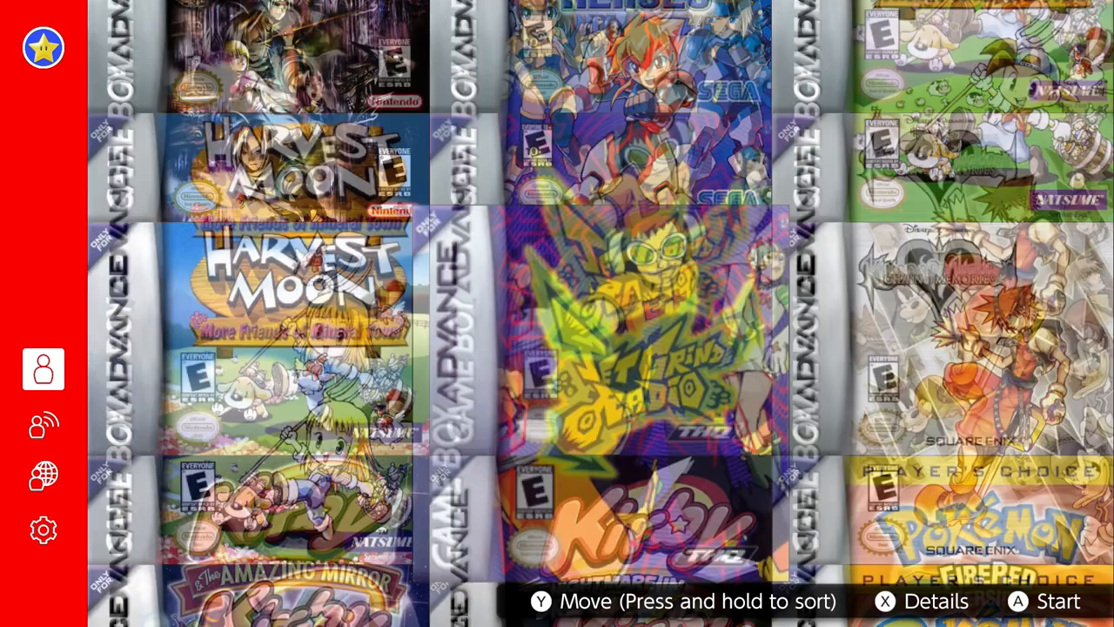
{"action": "scroll", "scroll_direction": "down", "scroll_amount": 3}
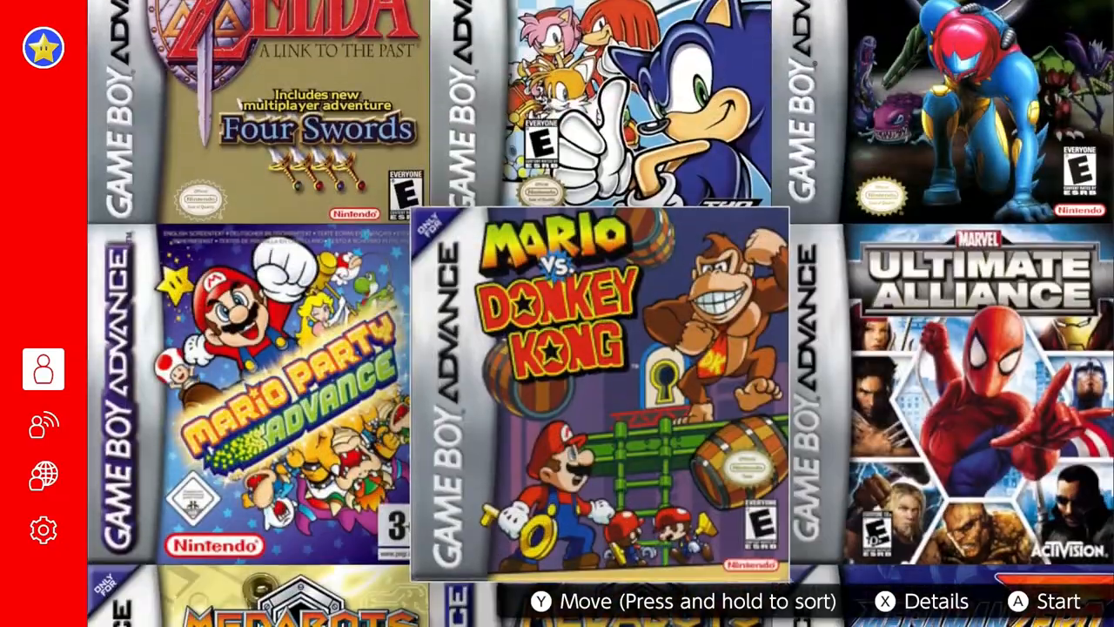
{"action": "scroll", "scroll_direction": "right", "scroll_amount": 3}
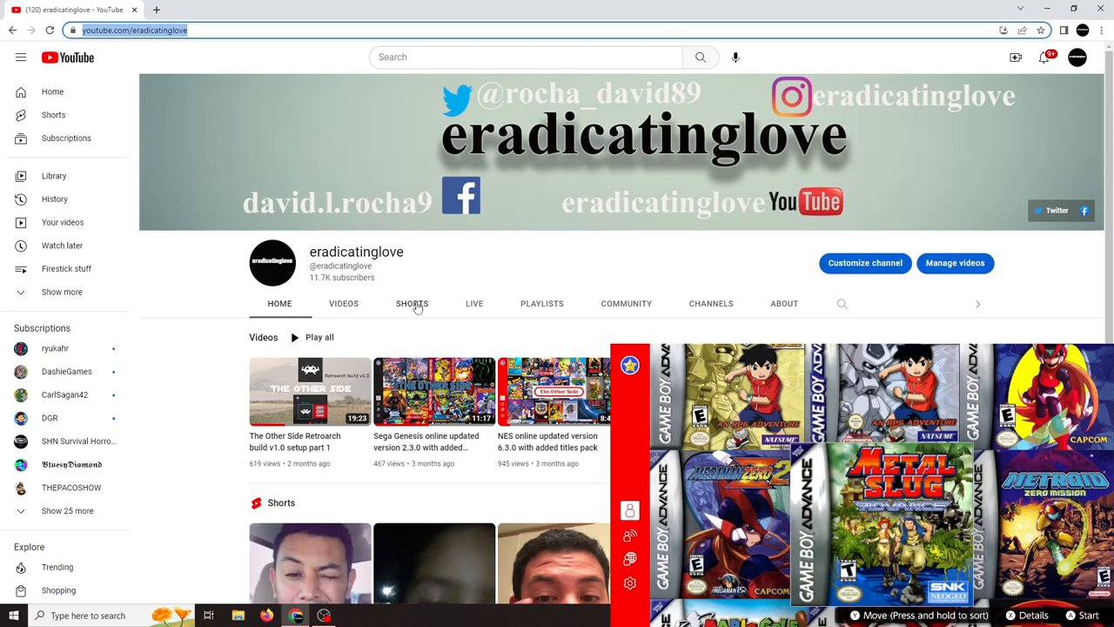
{"action": "mouse_move", "coordinate": [451, 320]}
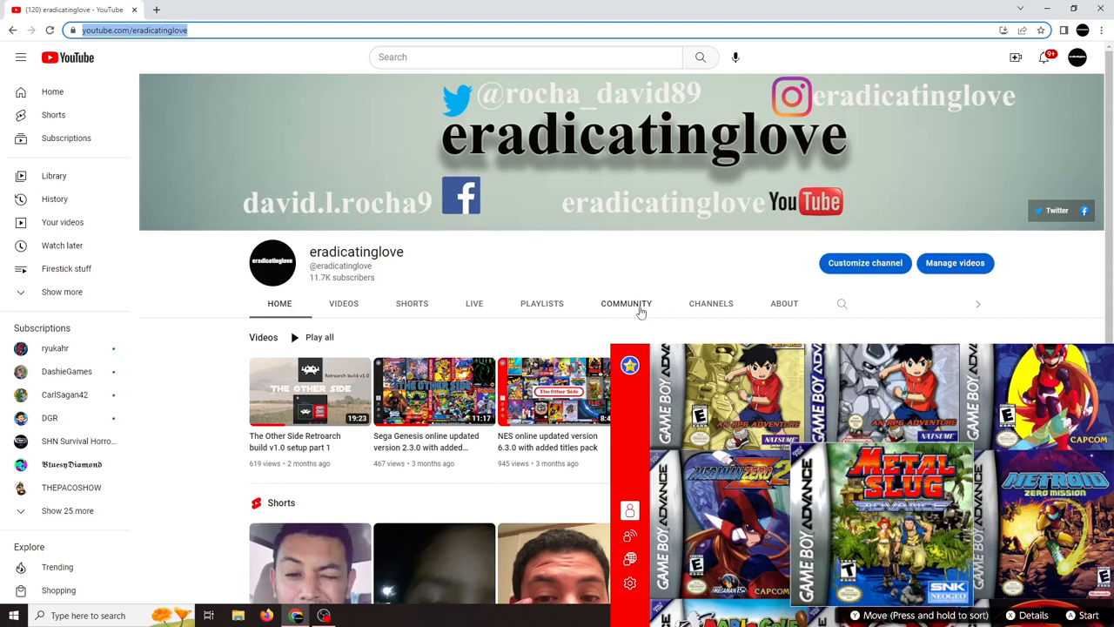
Go to Community posts, find the GBA pack announcement and expand it with Read more.
{"action": "left_click", "coordinate": [625, 303]}
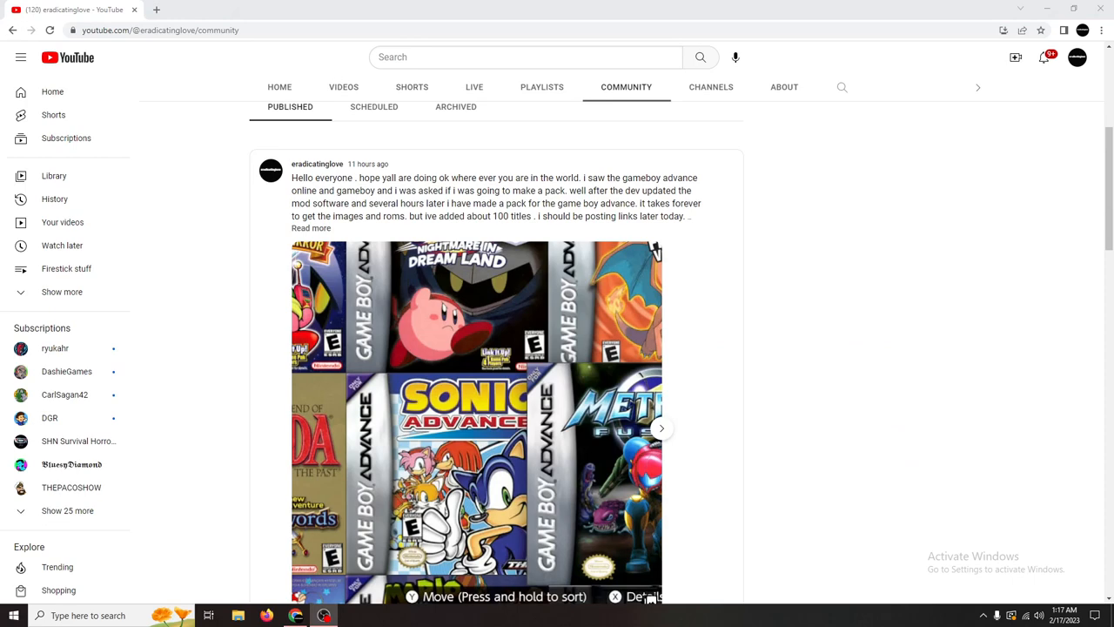
{"action": "scroll", "scroll_direction": "down", "scroll_amount": 3}
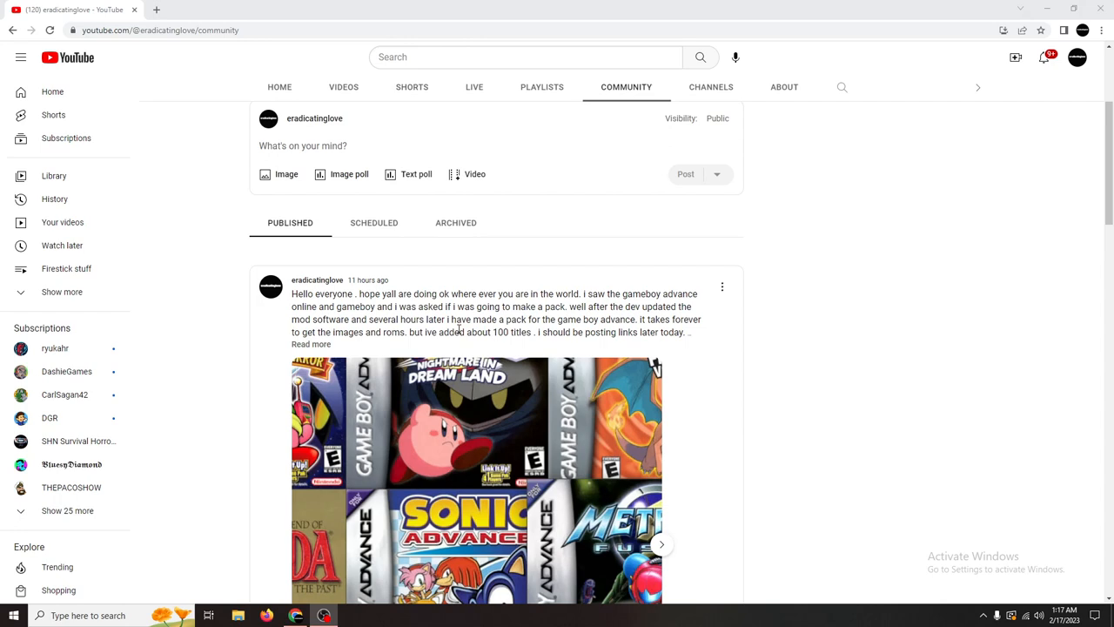
{"action": "mouse_move", "coordinate": [398, 354]}
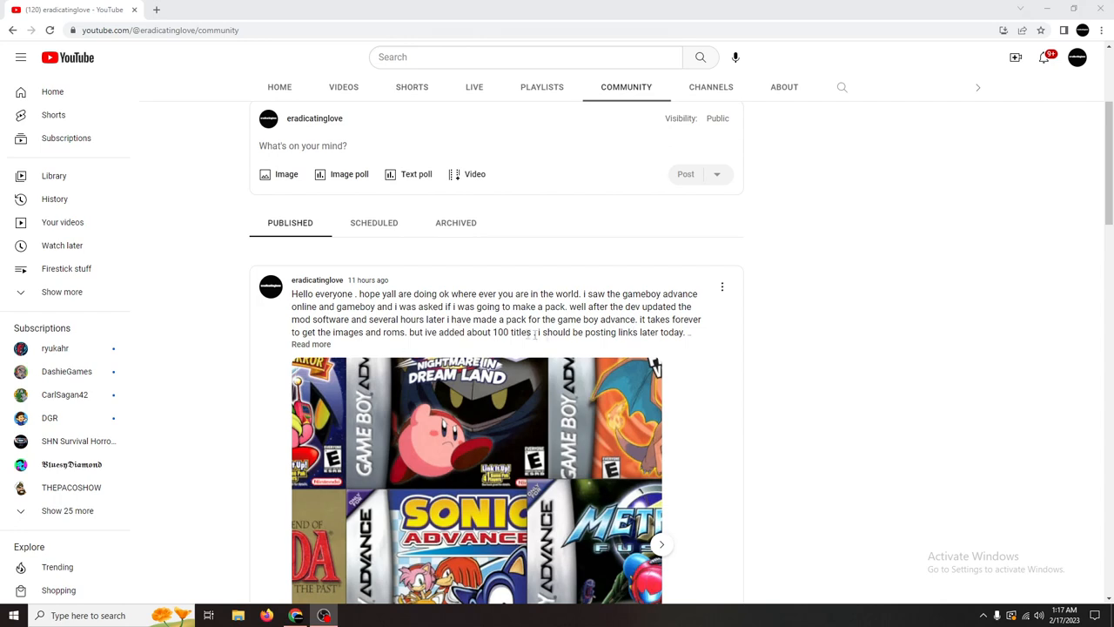
{"action": "left_click", "coordinate": [310, 344]}
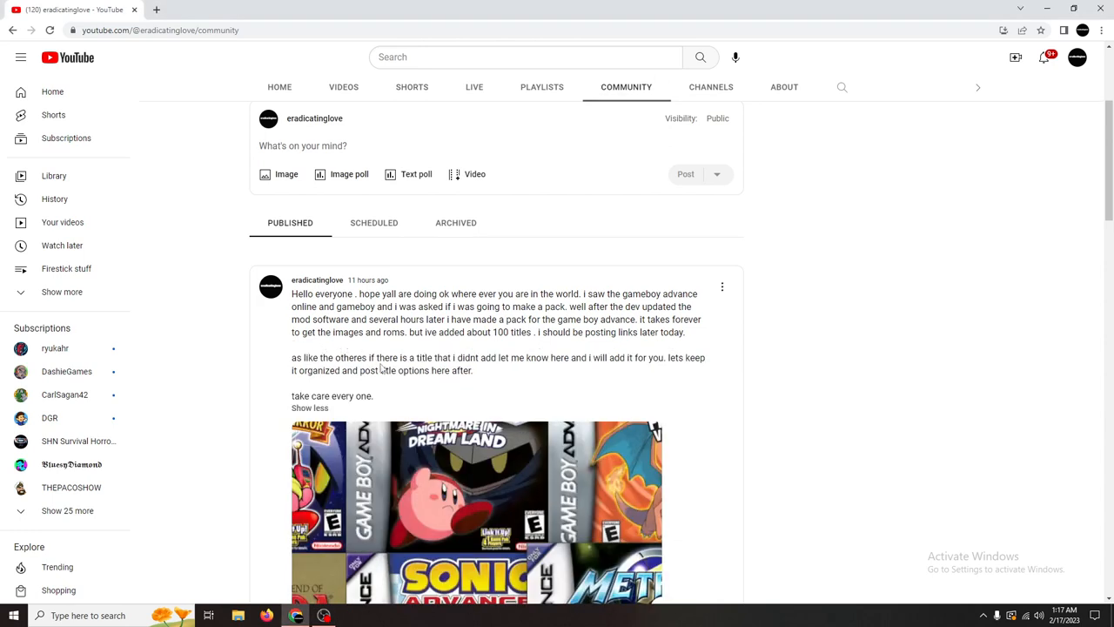
{"action": "mouse_move", "coordinate": [656, 376]}
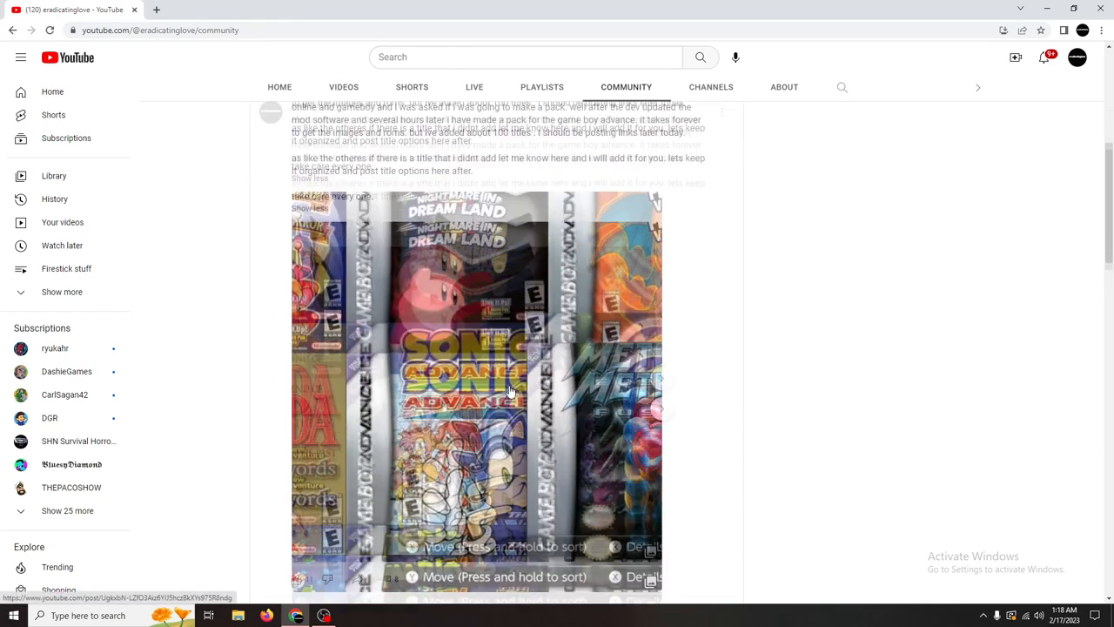
{"action": "scroll", "scroll_direction": "down", "scroll_amount": 3}
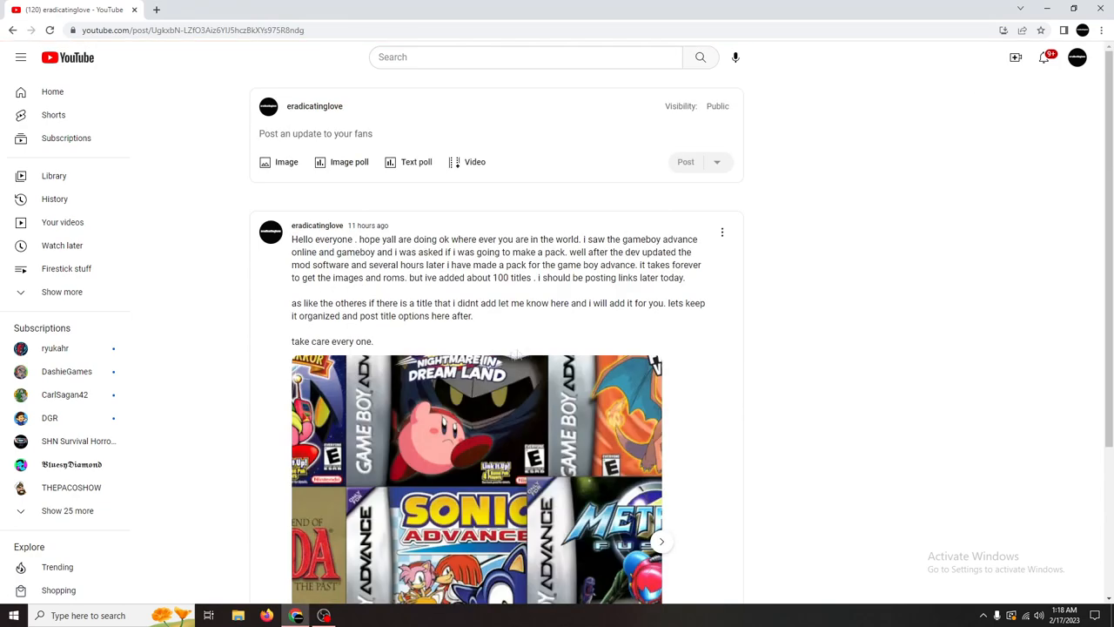
{"action": "scroll", "scroll_direction": "down", "scroll_amount": 3}
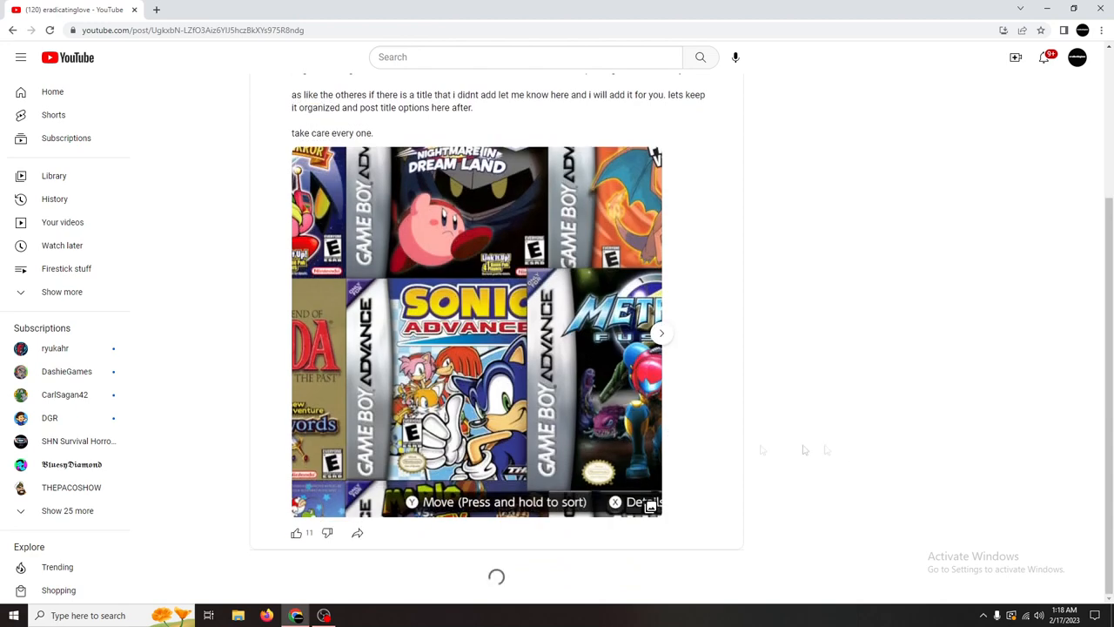
{"action": "scroll", "scroll_direction": "down", "scroll_amount": 3}
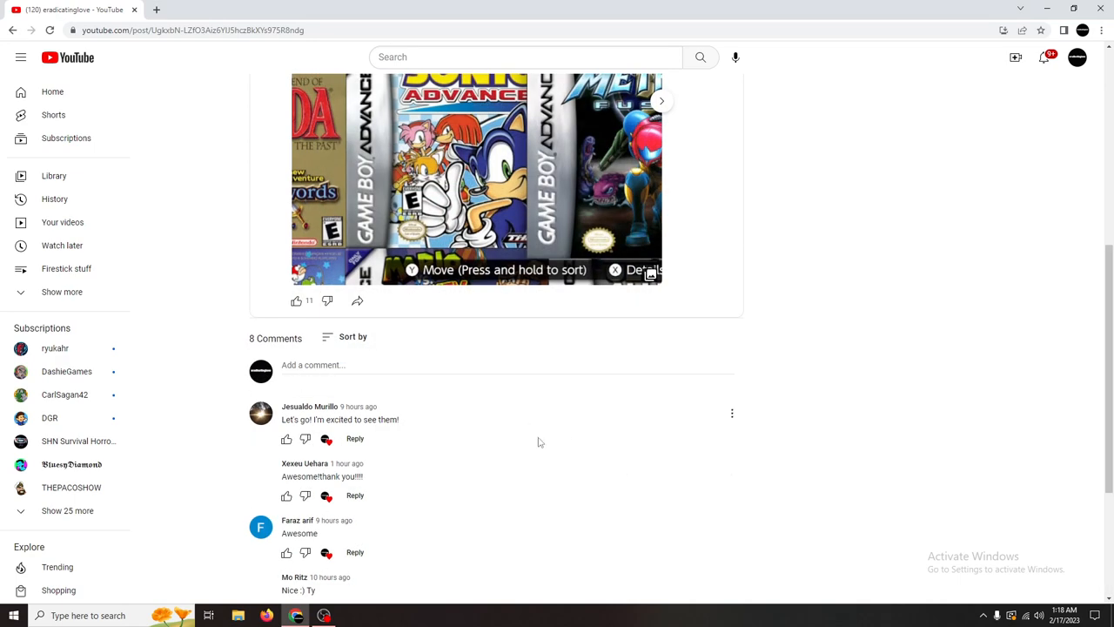
{"action": "scroll", "scroll_direction": "down", "scroll_amount": 3}
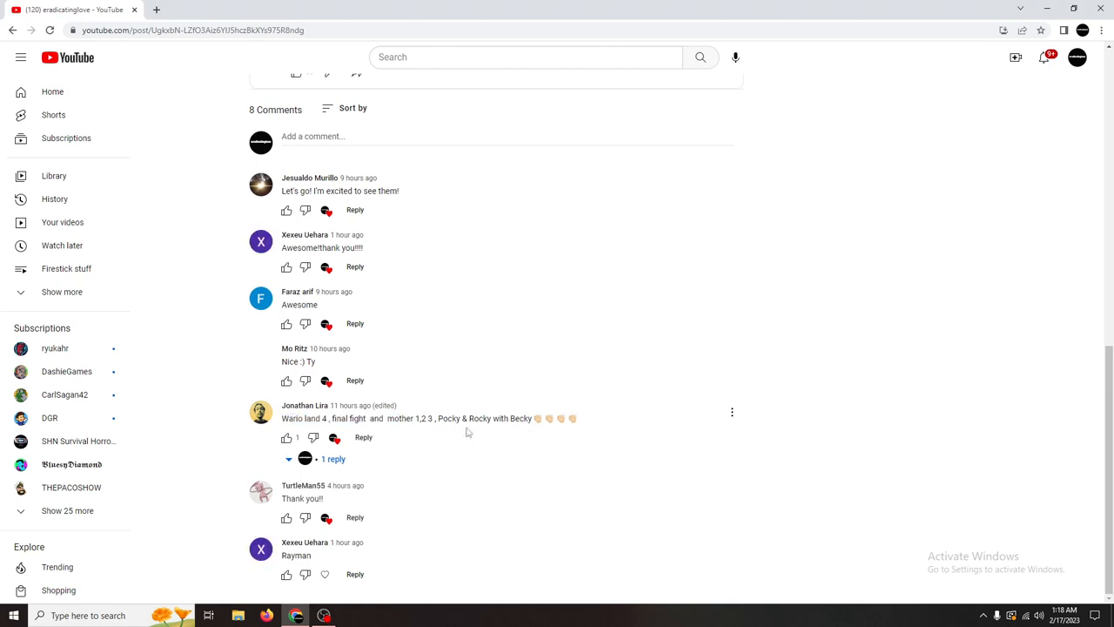
{"action": "mouse_move", "coordinate": [523, 484]}
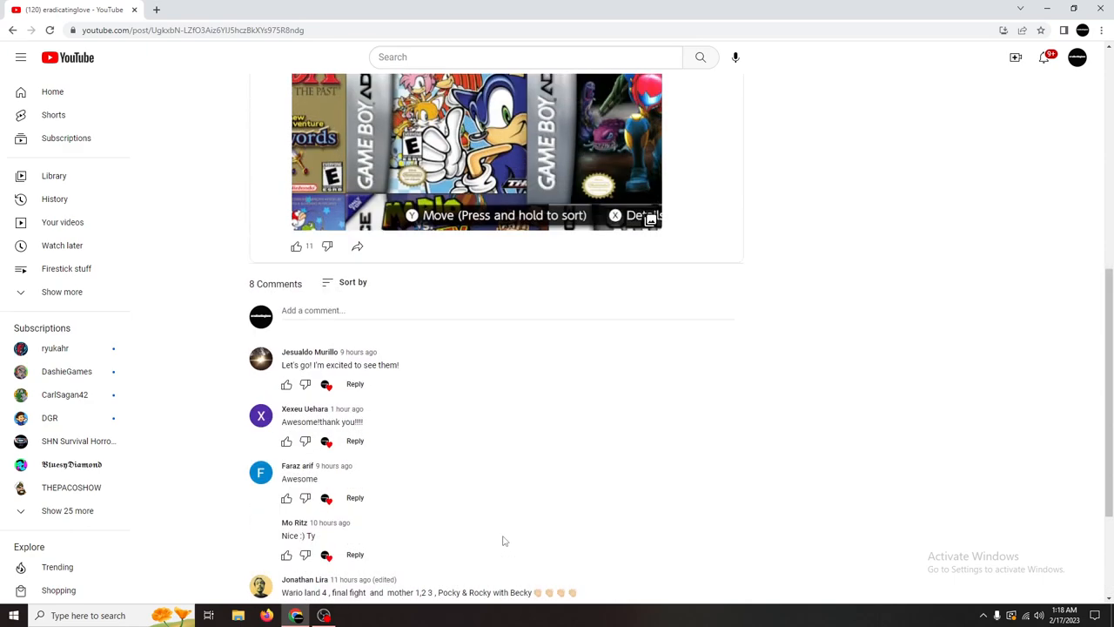
{"action": "scroll", "scroll_direction": "down", "scroll_amount": 3}
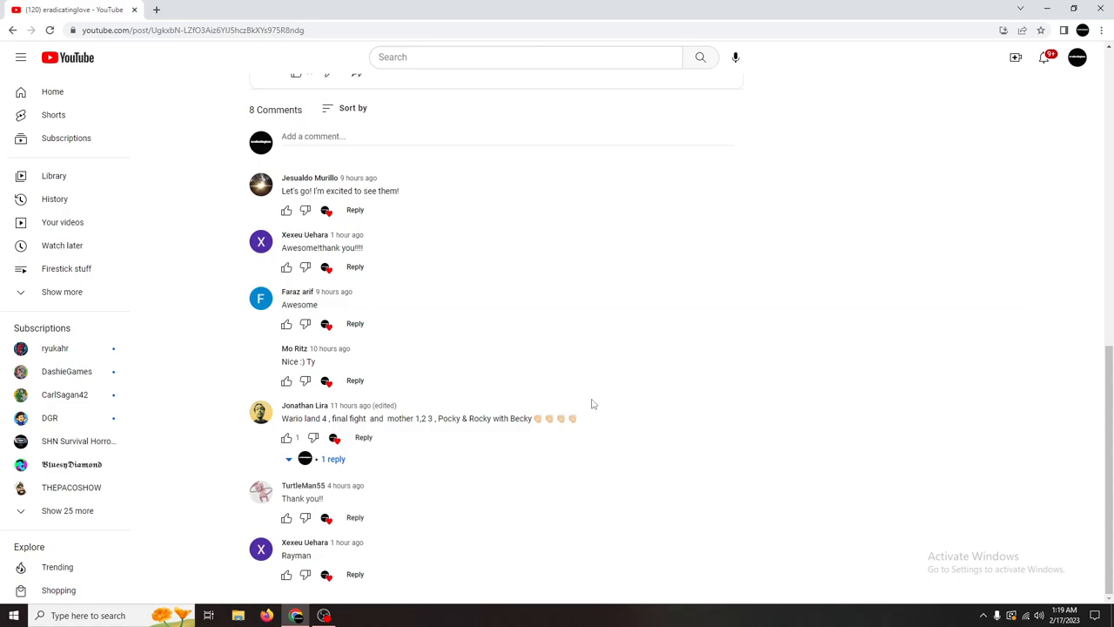
{"action": "scroll", "scroll_direction": "up", "scroll_amount": 3}
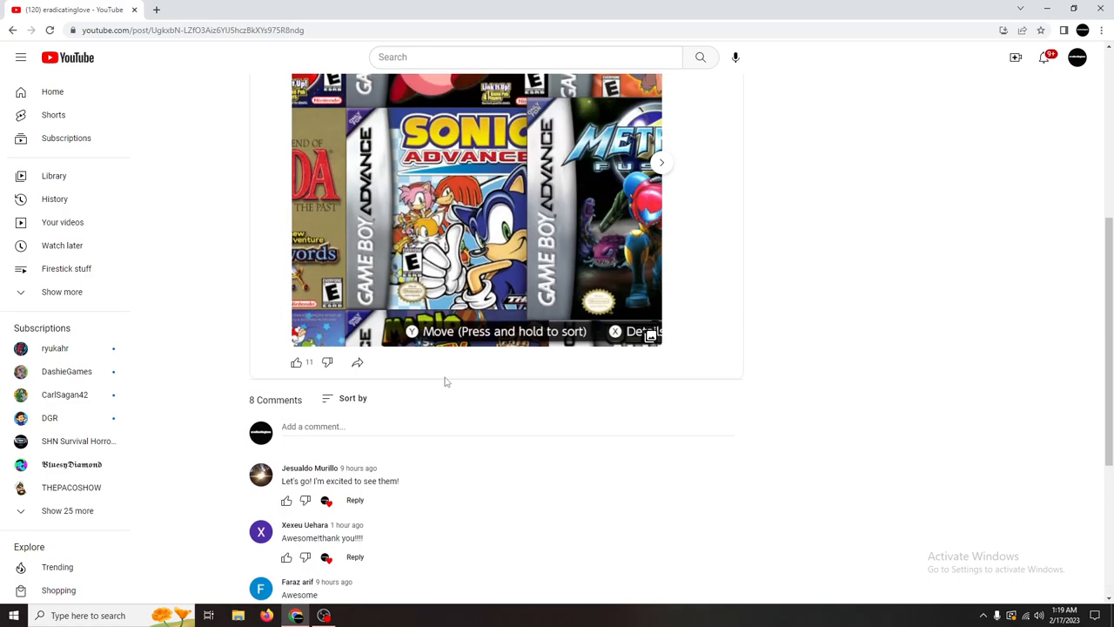
{"action": "scroll", "scroll_direction": "down", "scroll_amount": 3}
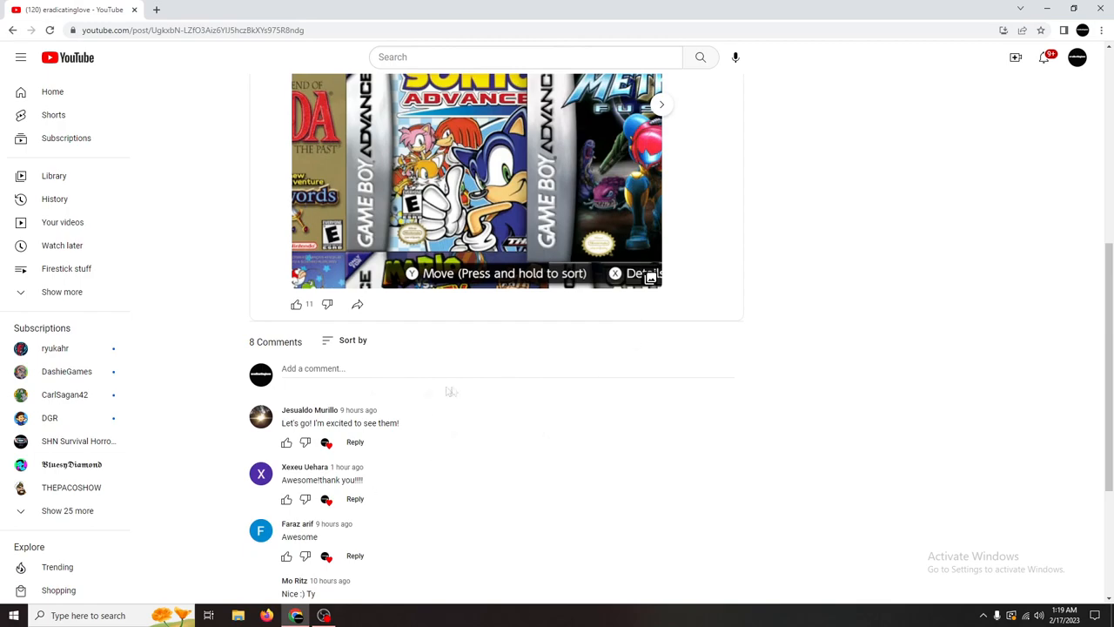
{"action": "mouse_move", "coordinate": [474, 352]}
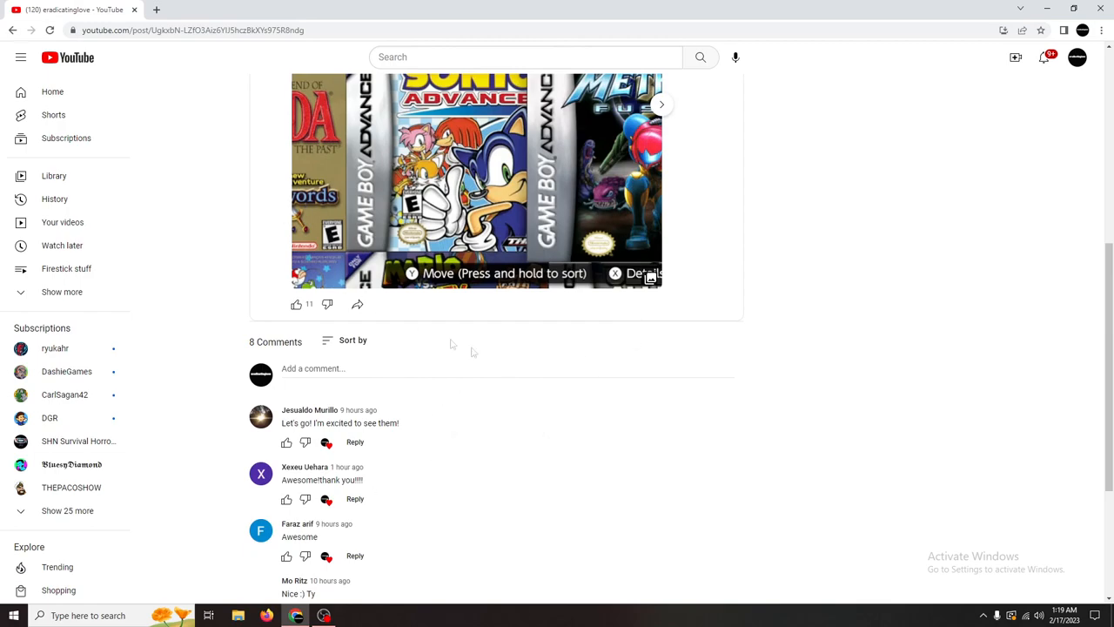